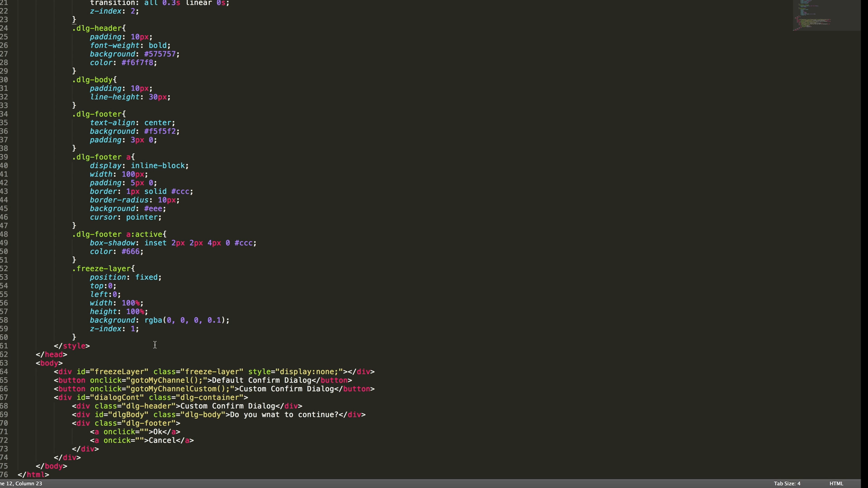
mouse_move(111, 448)
type("<script type=\"text/javascript\">")
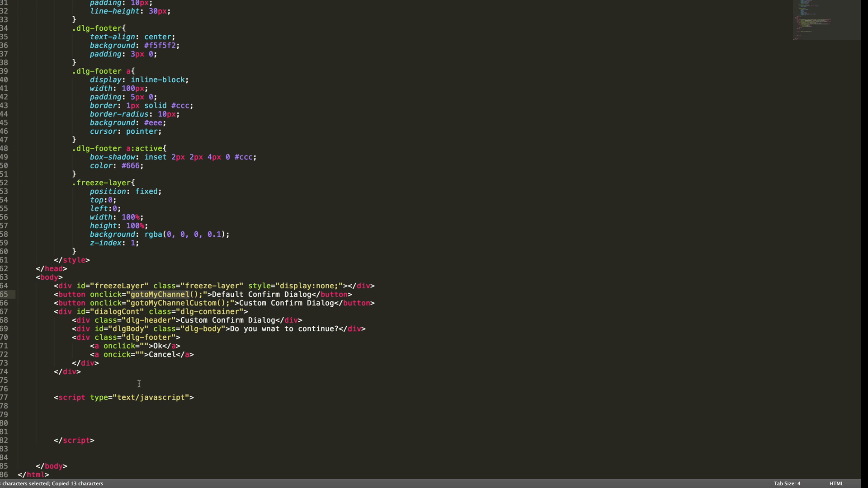
Start gotoMyChannel with an if(confirm('Do you want to visit the channel?')) check
type("function gotoMyChannel () {")
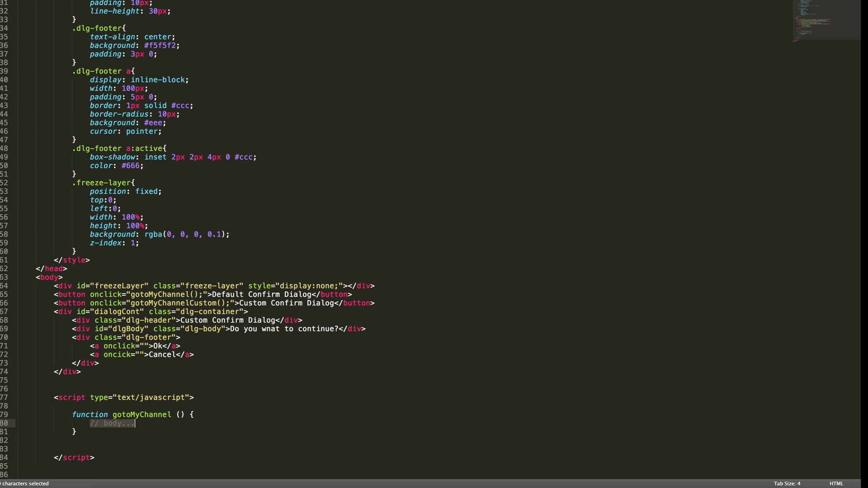
key("Delete")
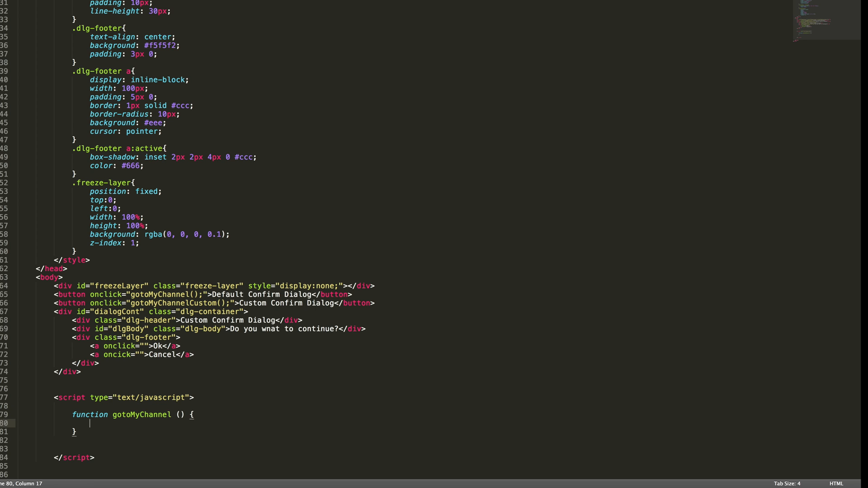
type("if()")
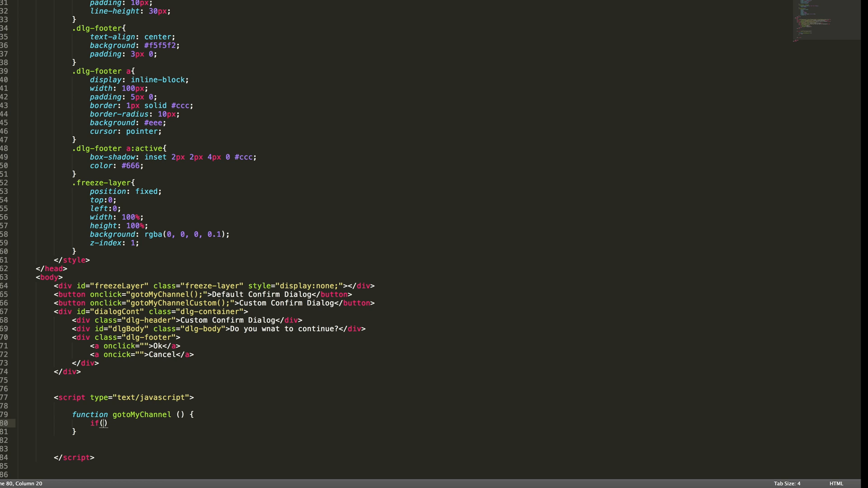
type("confim(")
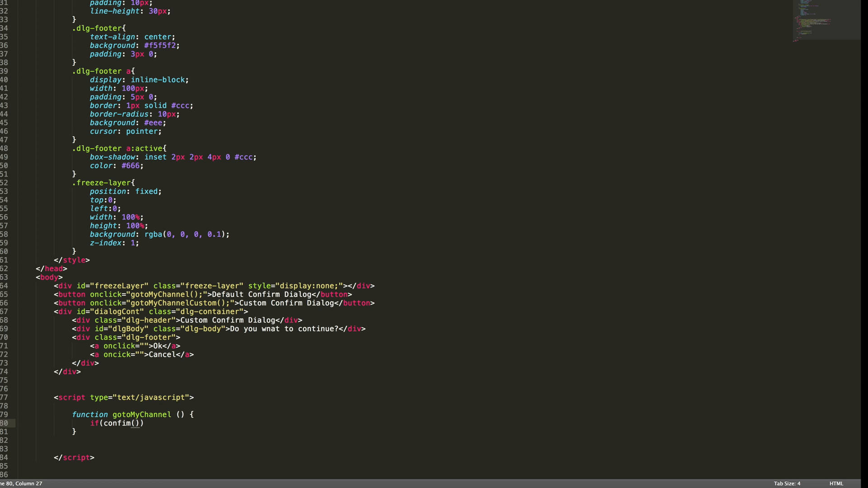
type("'Do you want to v")
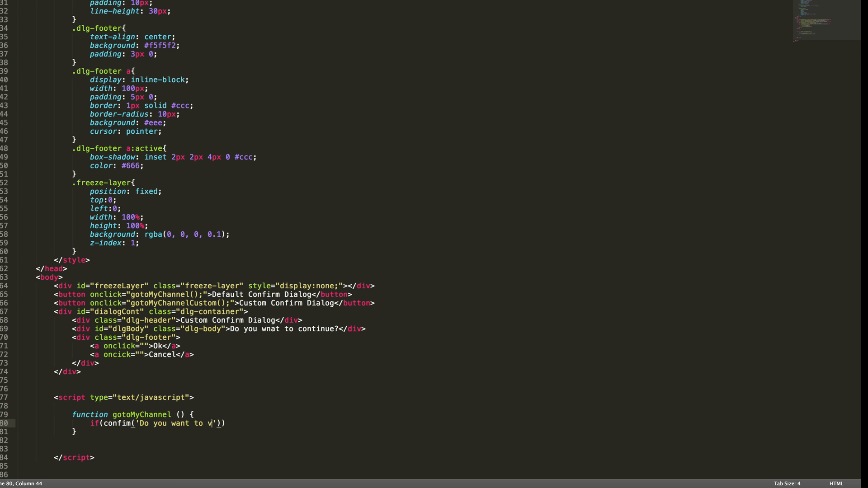
type("isit the")
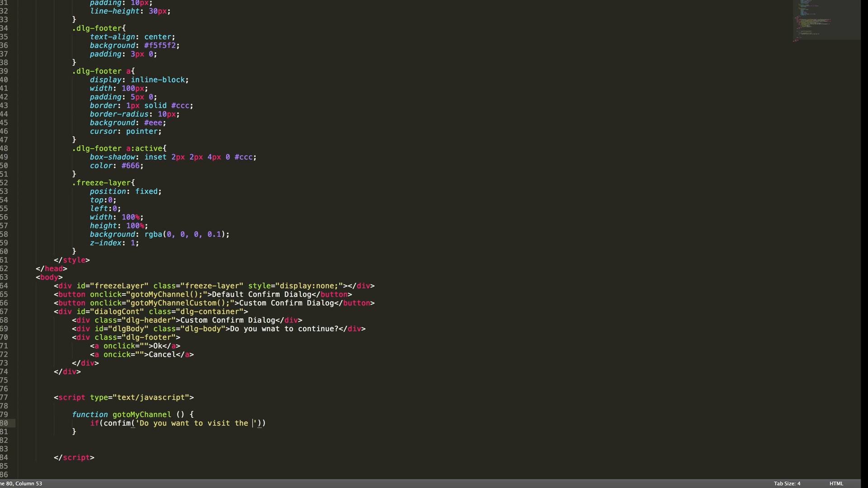
type("channel?")
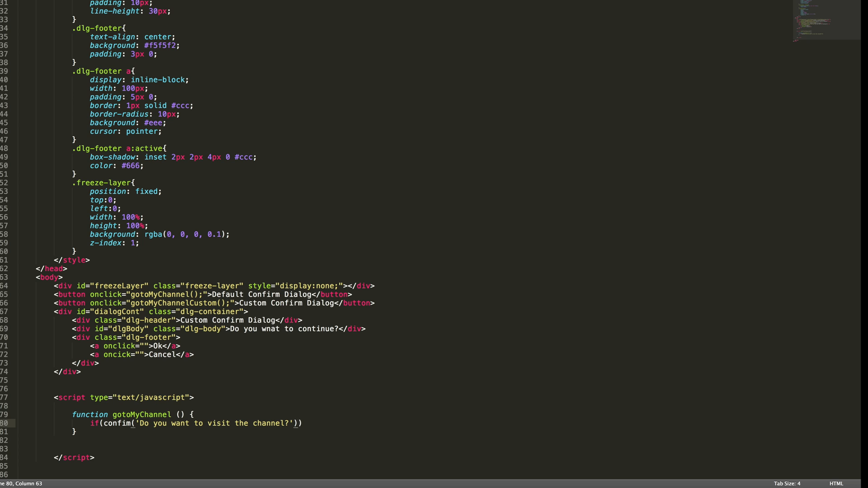
When confirmed, set window.location to the YouTube channel URL
type("{")
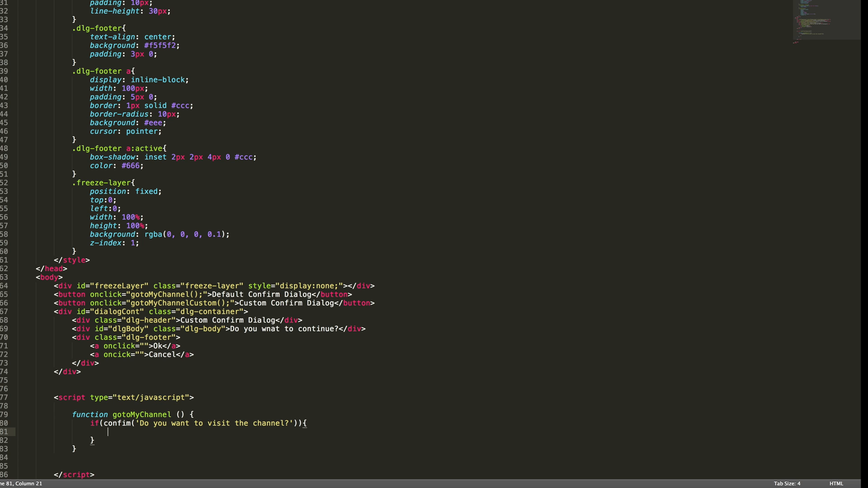
type("window")
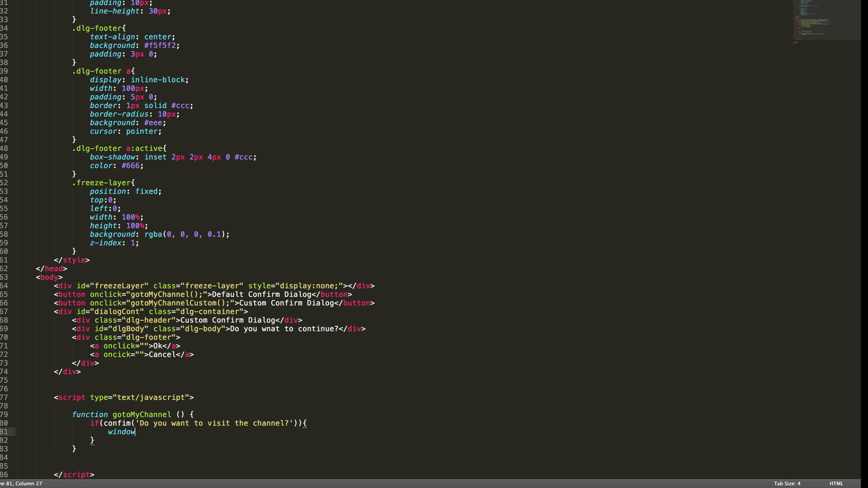
type(".location =")
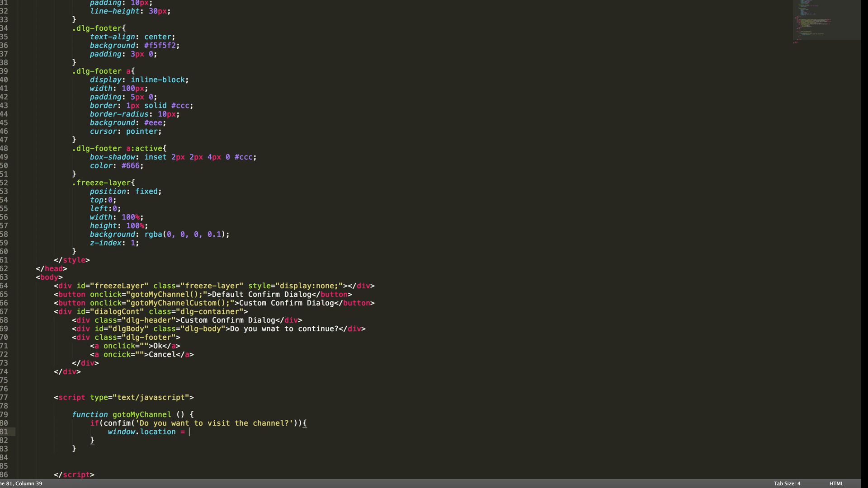
type("'htt'")
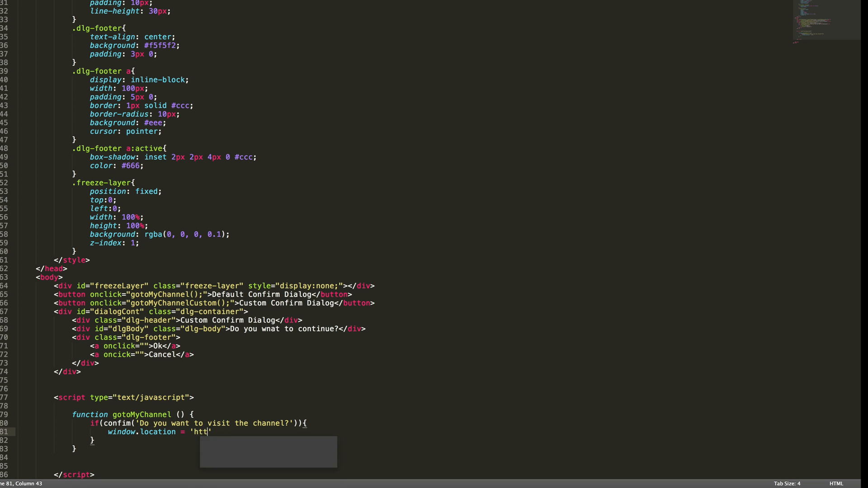
type("ps://youtube.com/c/SamSolomonPrabuSD")
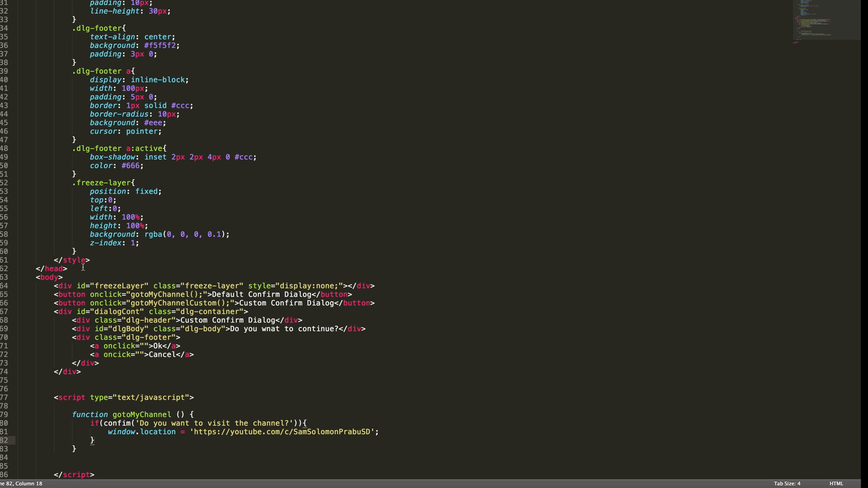
double_click(173, 303)
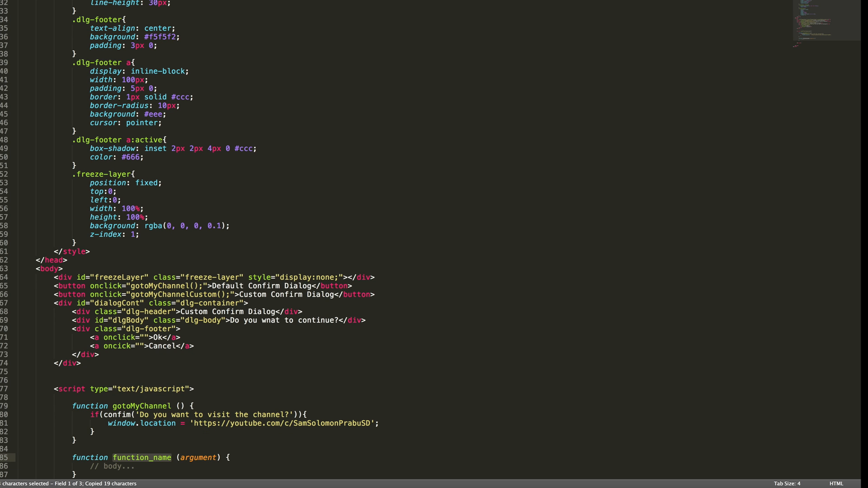
Create a parameterless gotoMyChannelCustom function with a CustomConfirmDialog comment
type("gotoMyChannelCustom")
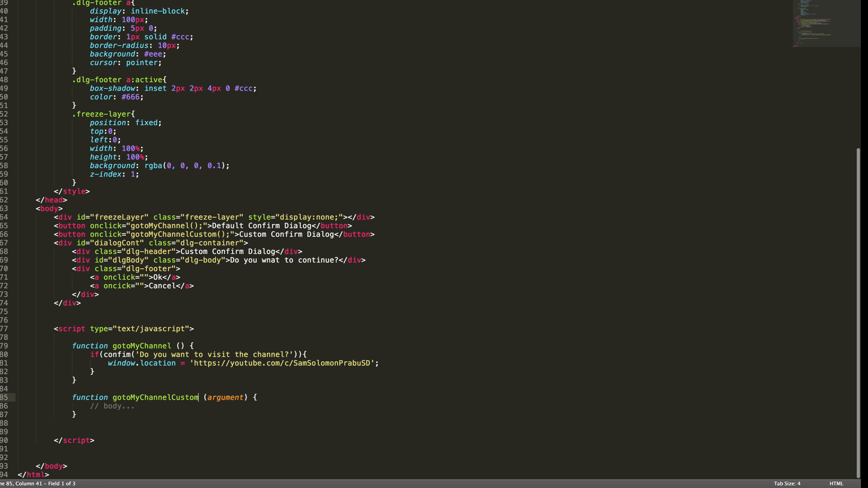
double_click(224, 397)
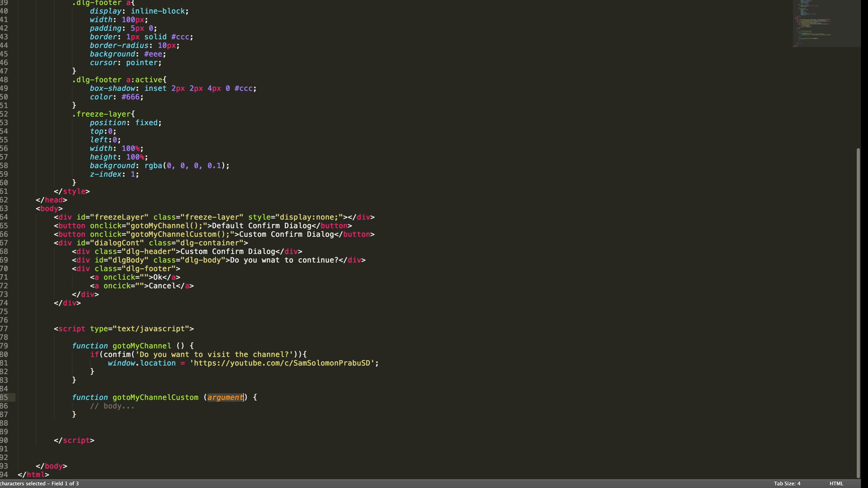
key("Delete")
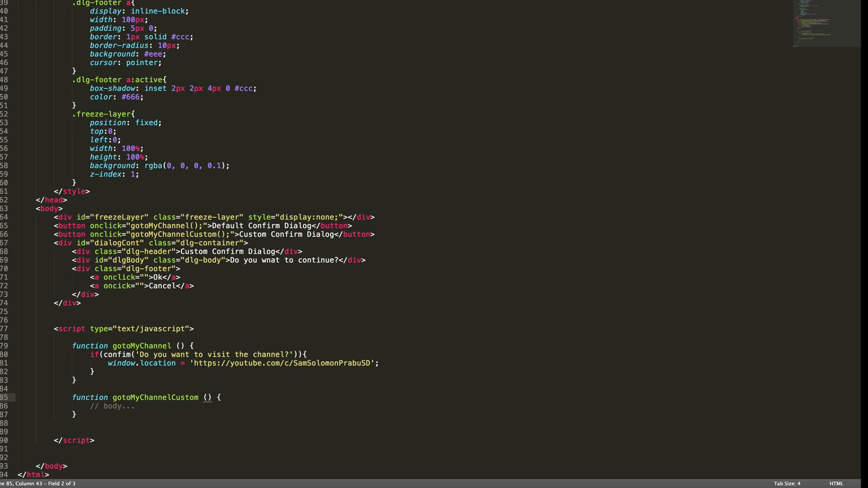
type("CustomConfirmDialog")
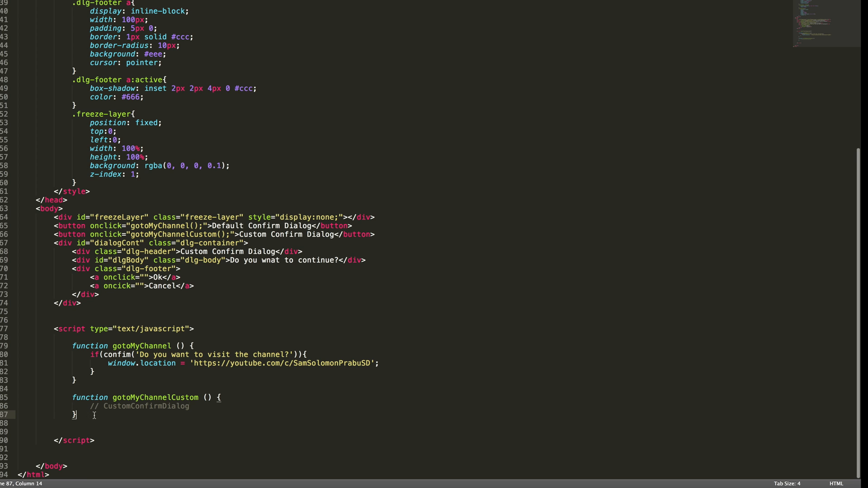
Begin a var CustomComfirm = new function(){ } block below it
key("enter")
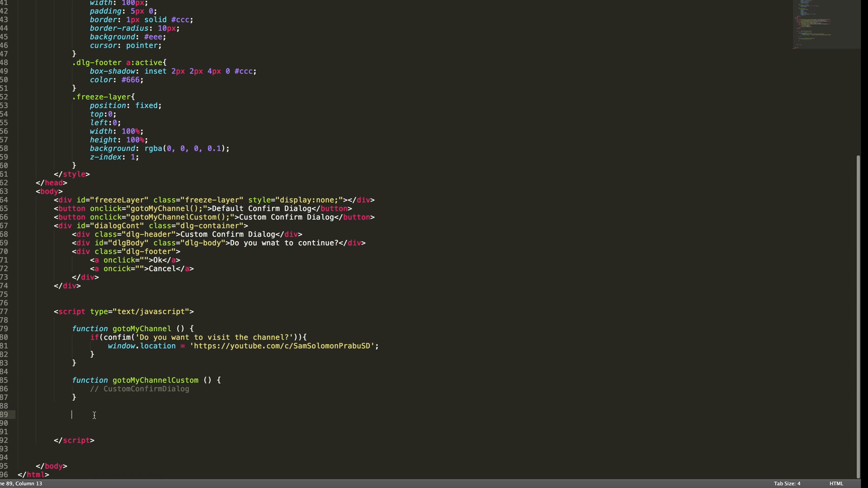
type("va")
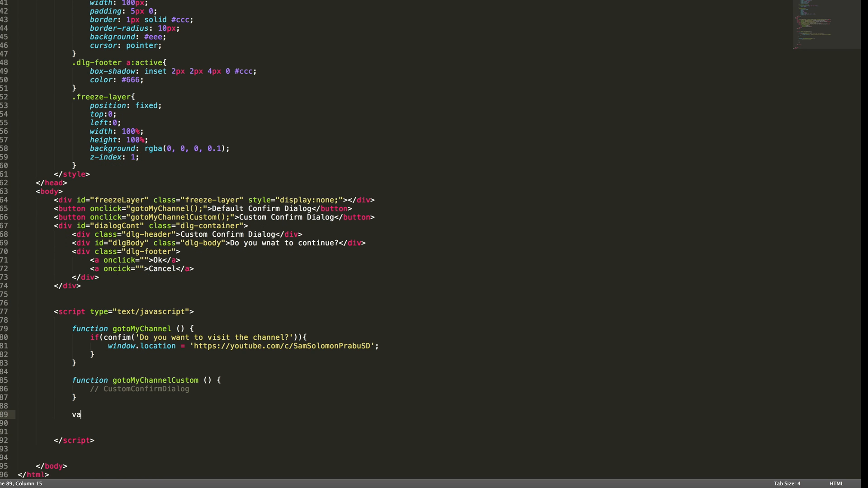
type("Custom")
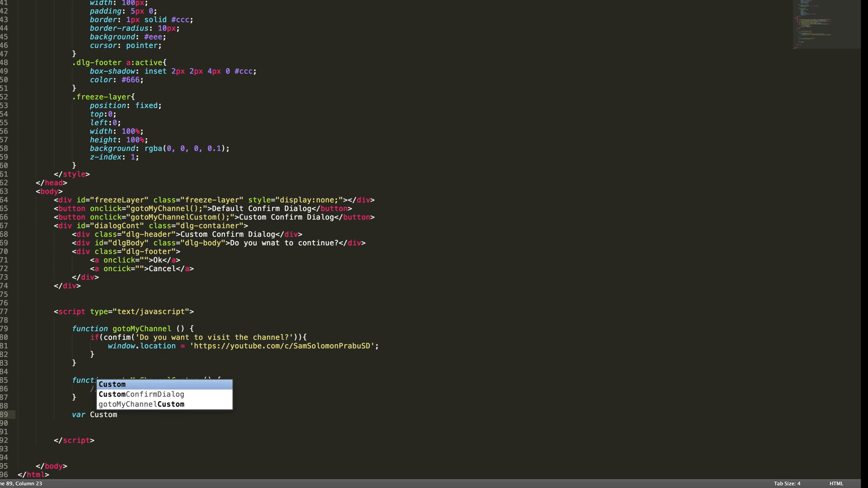
type("Comfirm = new")
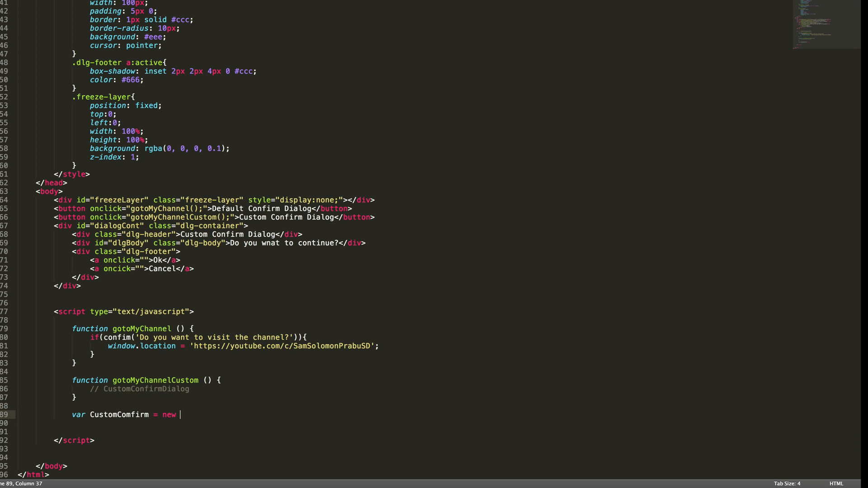
type("function")
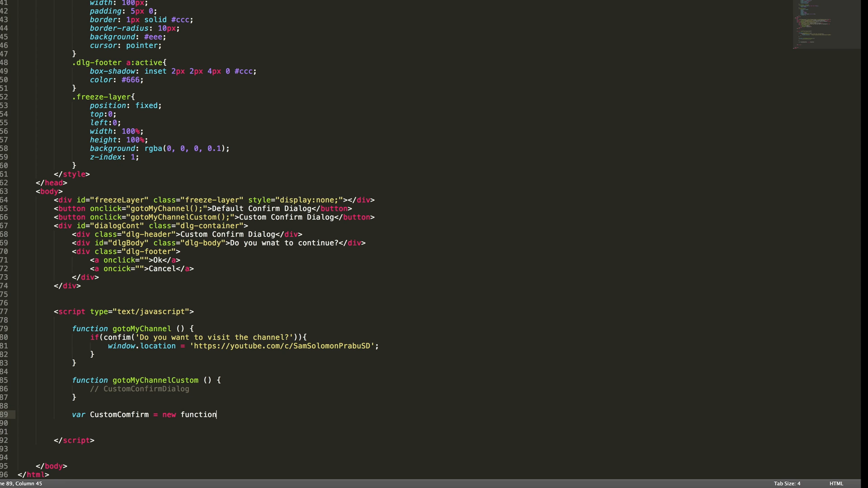
type("(){")
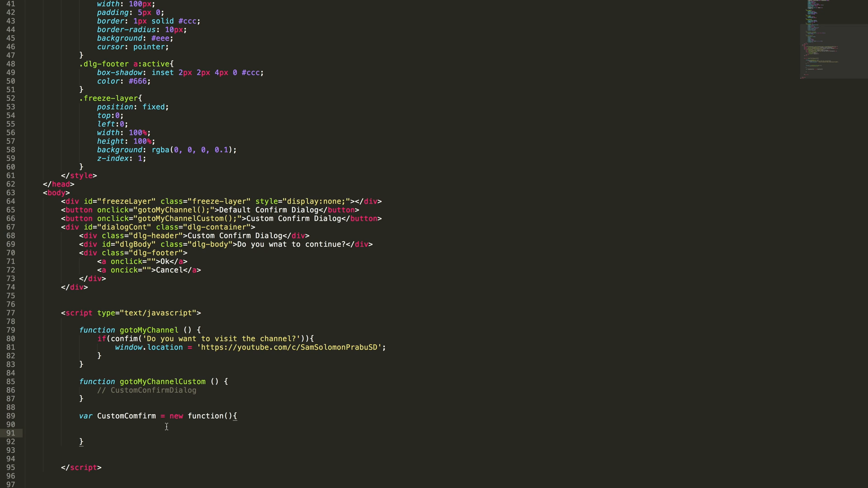
Declare this.show = function(msg, callback) inside CustomComfirm
type("this.show")
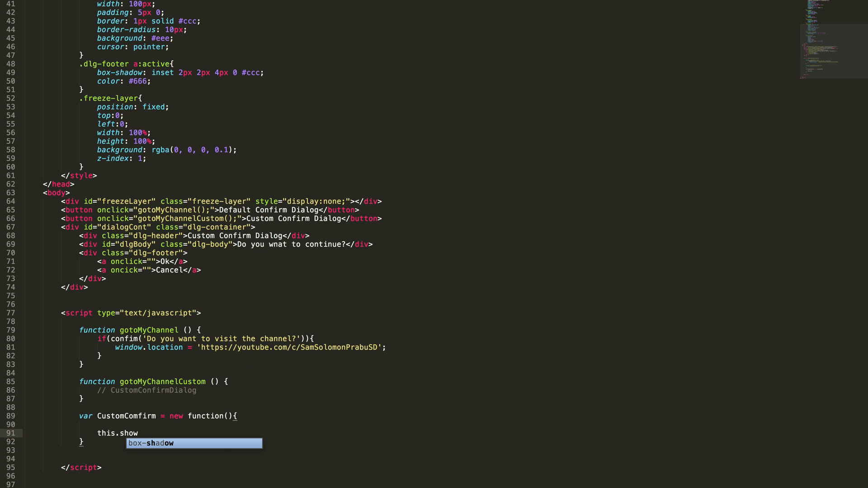
type("= vunction (argument) {")
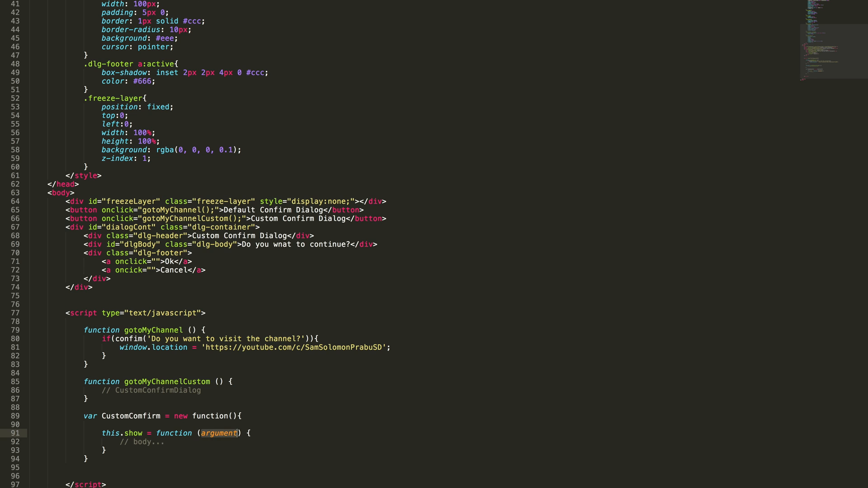
type("msg")
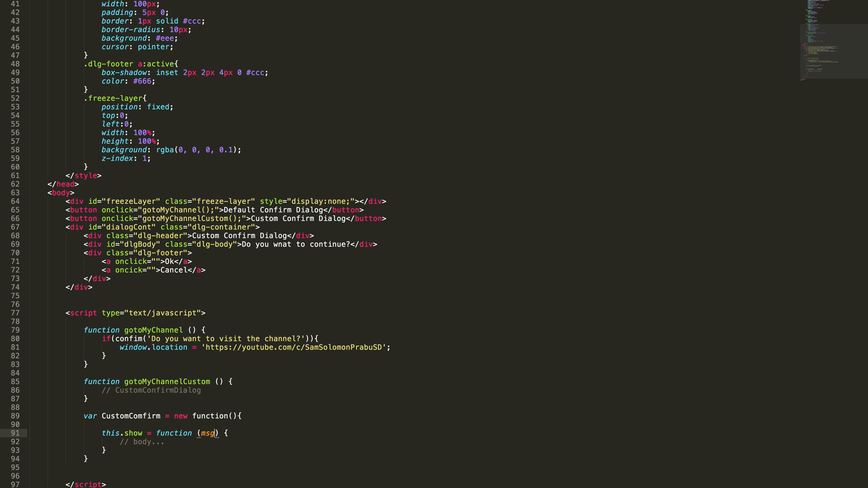
type(",")
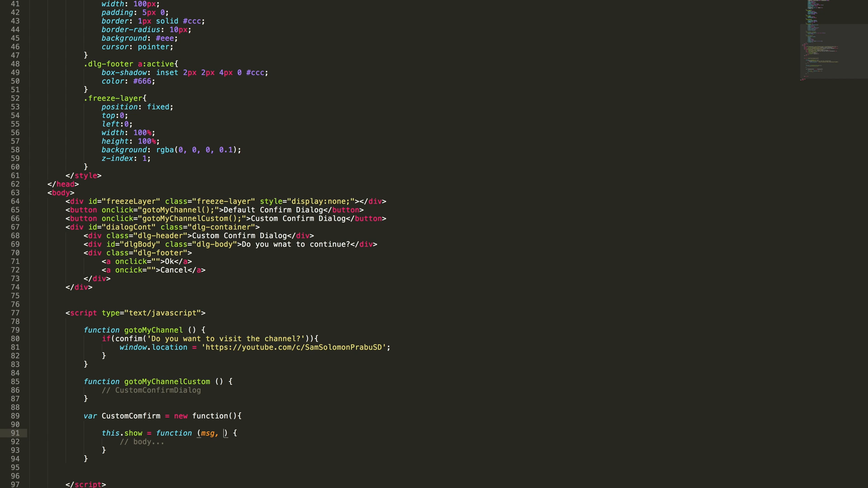
type("callback")
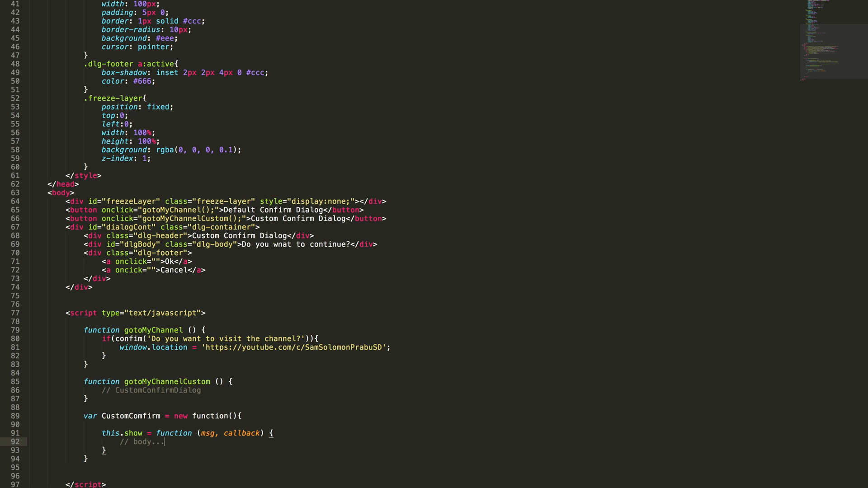
In show, get dialogCont via getElementById and its #dlgBody child via querySelector
double_click(141, 441)
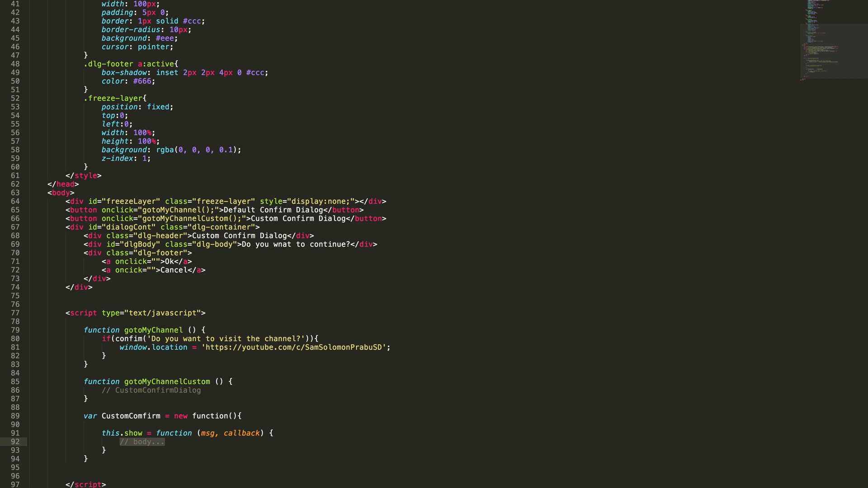
type("var dlg =")
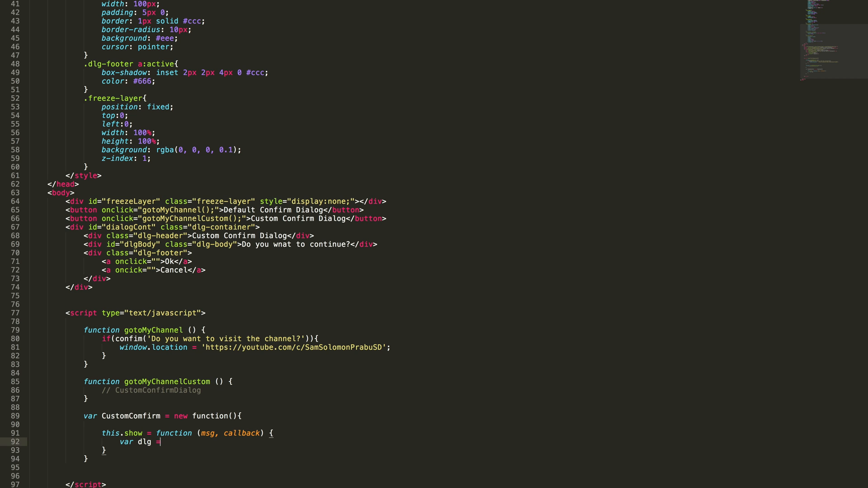
type("doc")
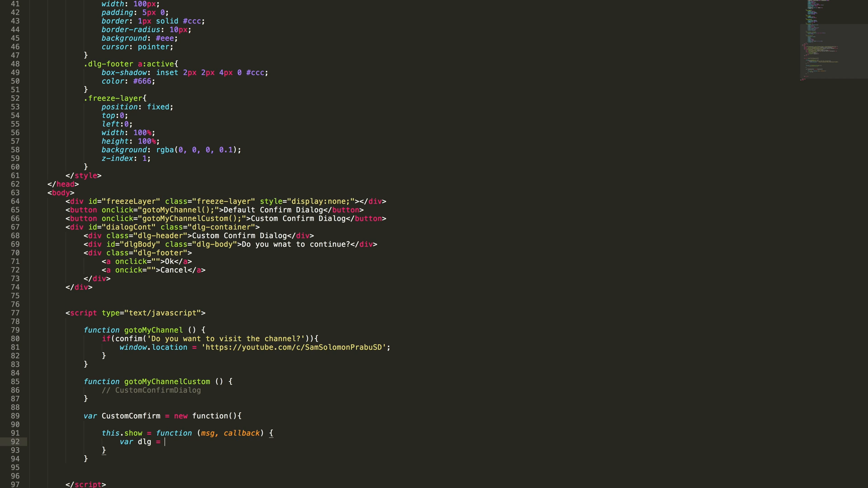
type("docc")
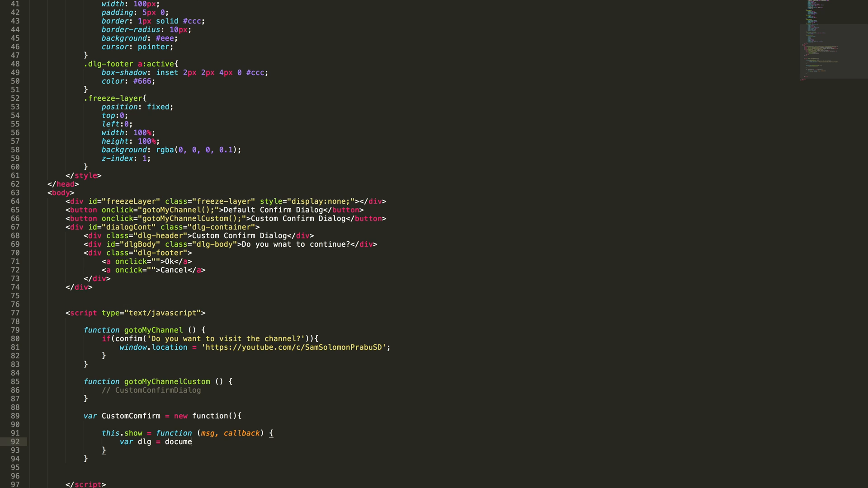
type("nt.getElementById('')")
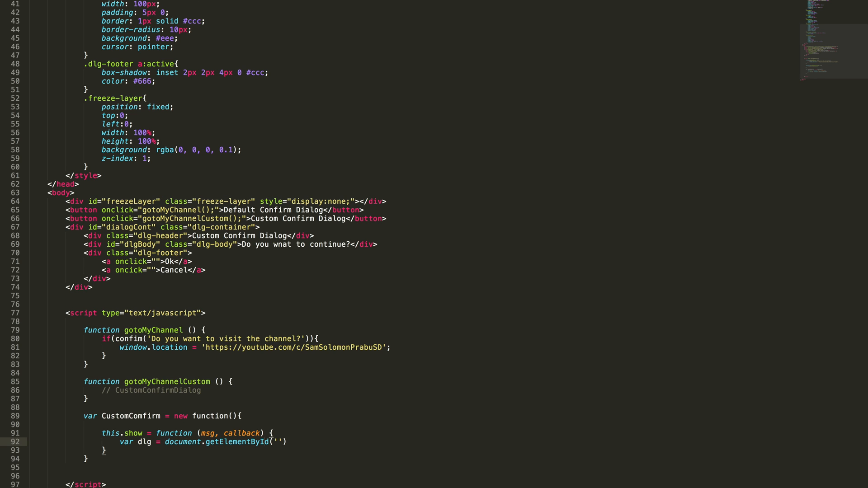
type("dialogCont")
type("var")
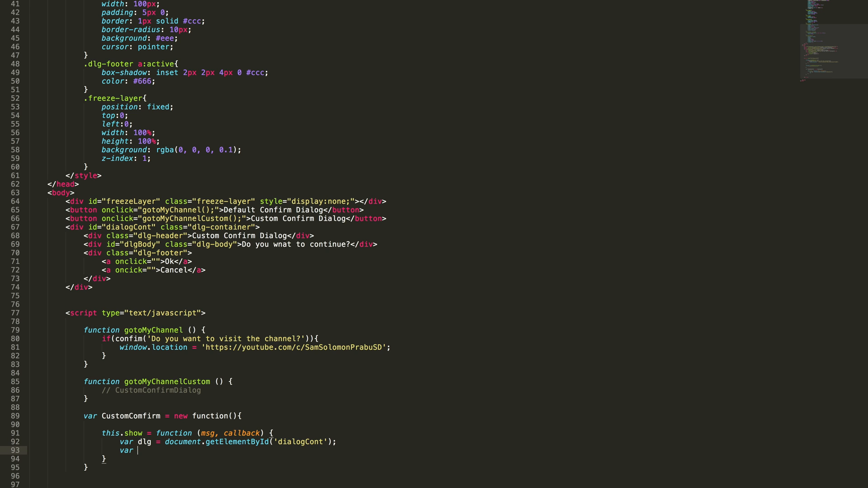
type("dlgBody")
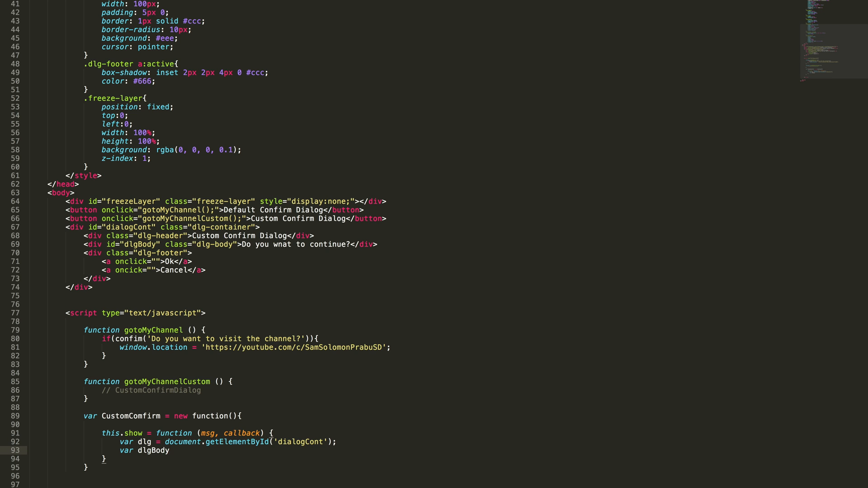
type("=")
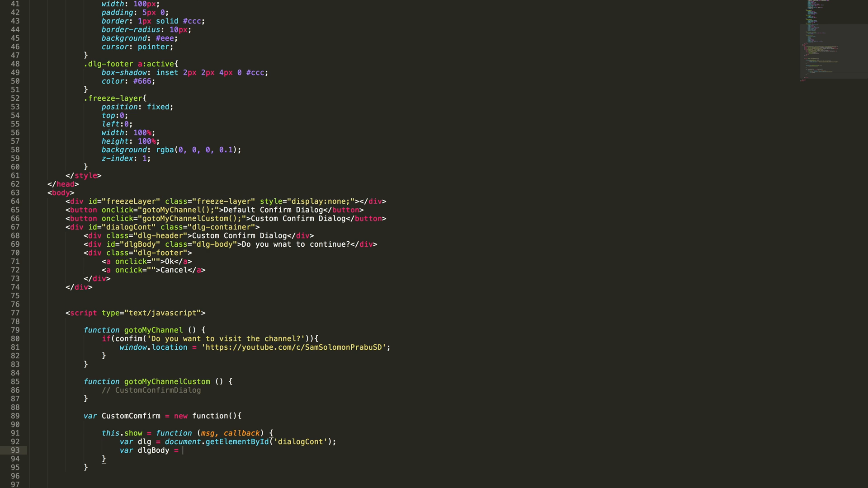
type("dlg.")
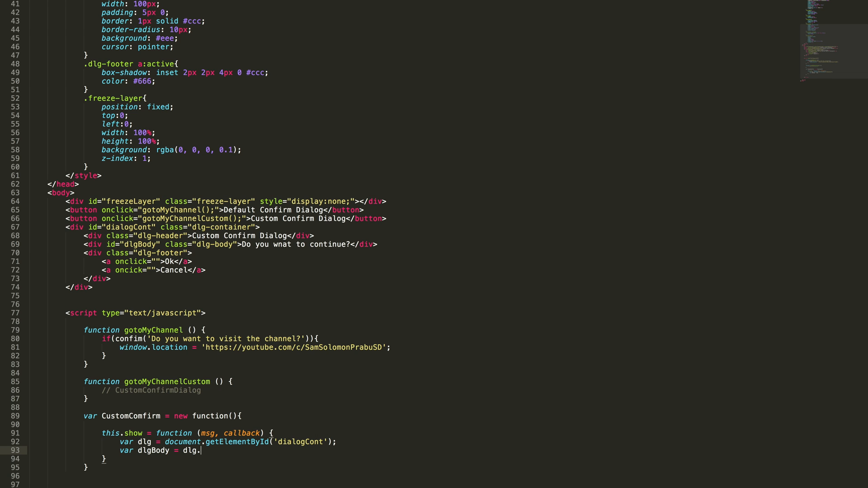
type("quertSelector")
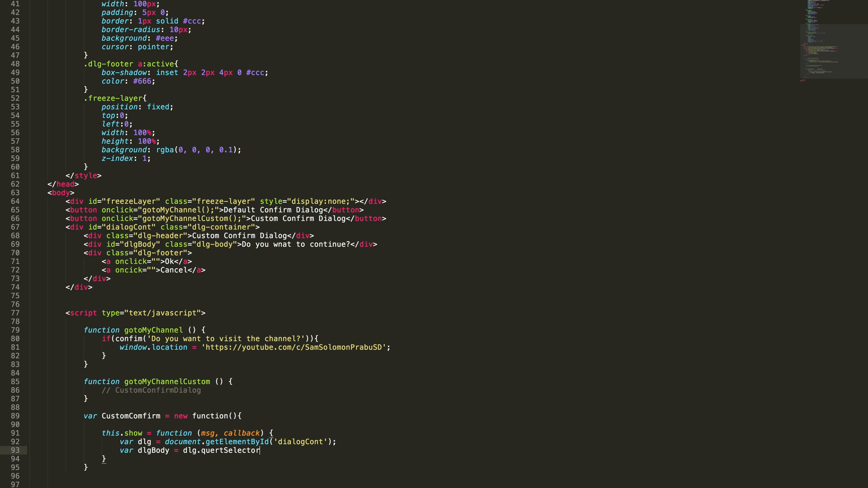
type("('#')")
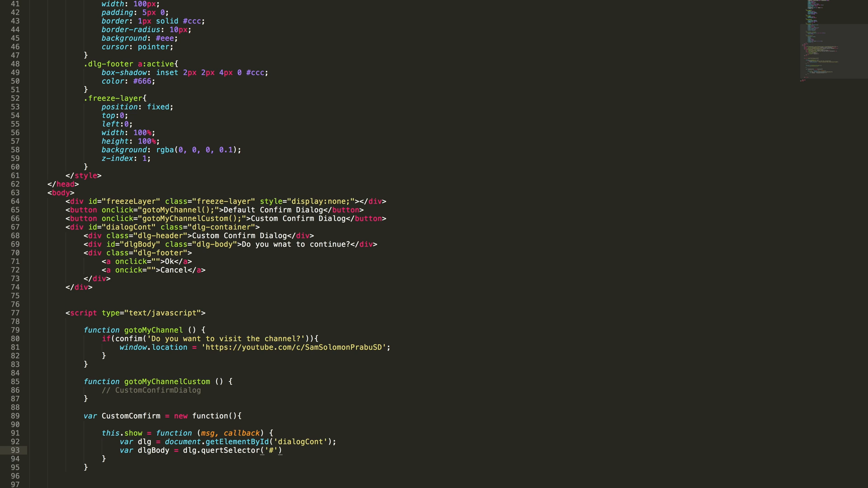
type("dlgBody")
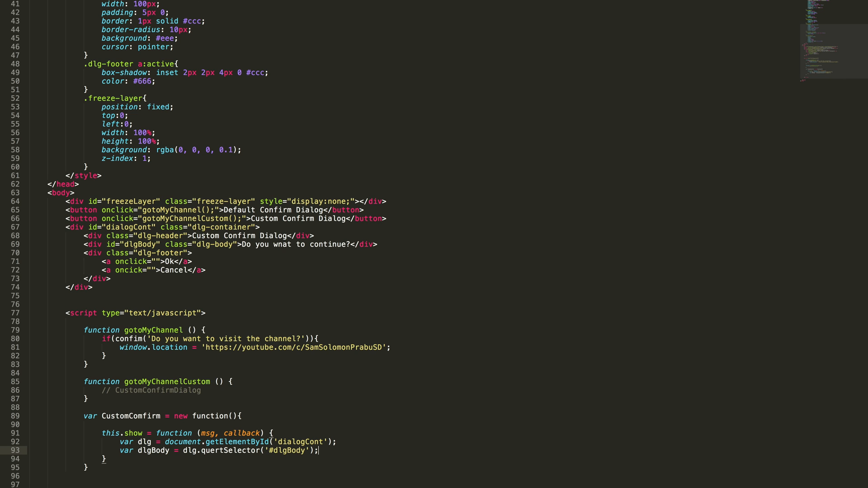
Set the dialog's style.top to '30%'
type("dlg.")
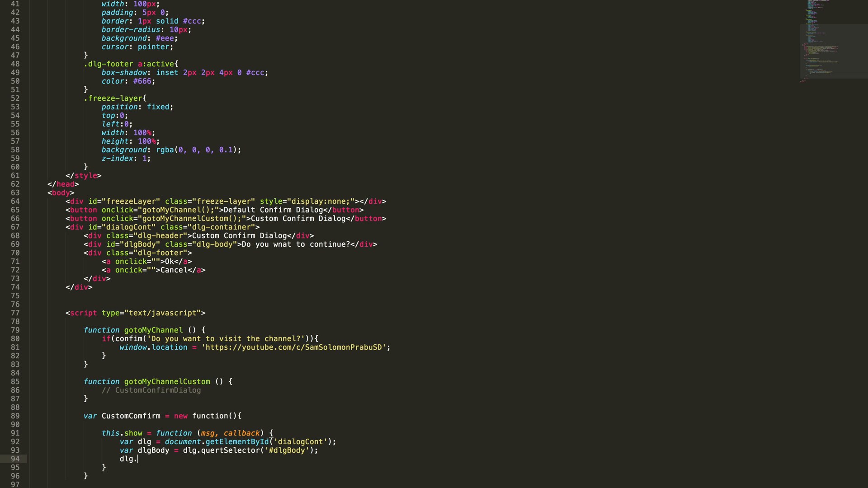
type("style.top =")
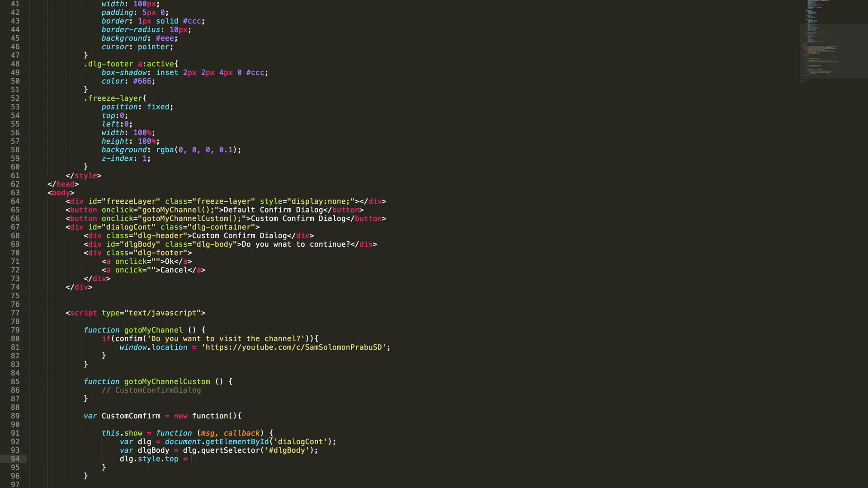
type("30%")
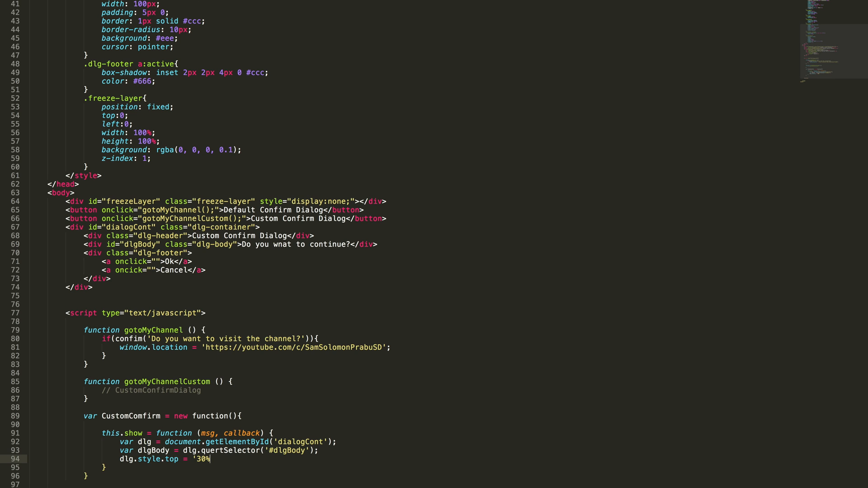
type(";")
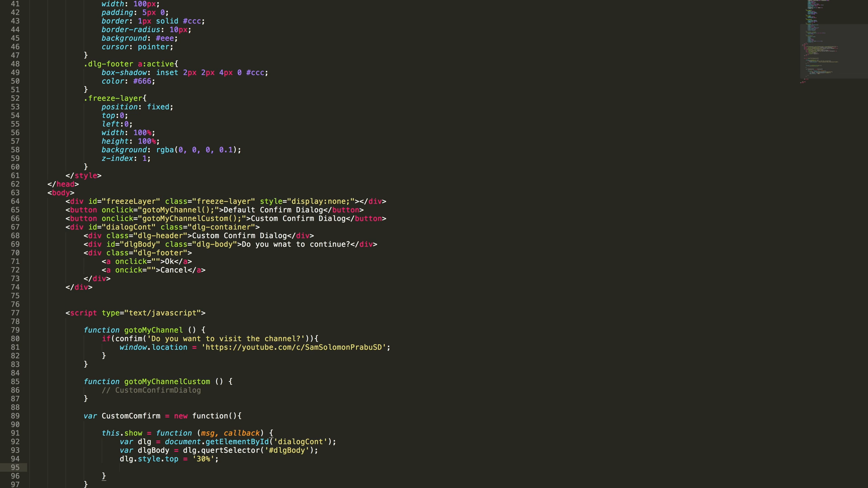
Set dialog opacity to 1, dlgBody.textContent to msg, and this.callback to callback
type("dlg.style")
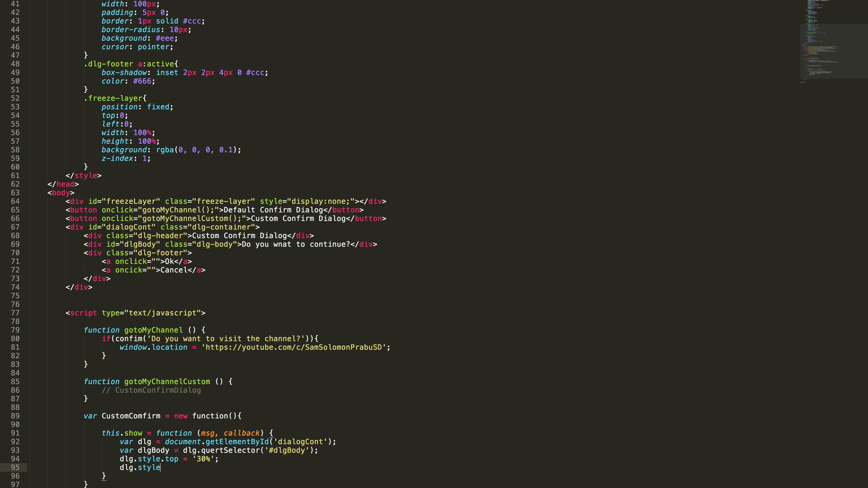
type("opacity = 1;")
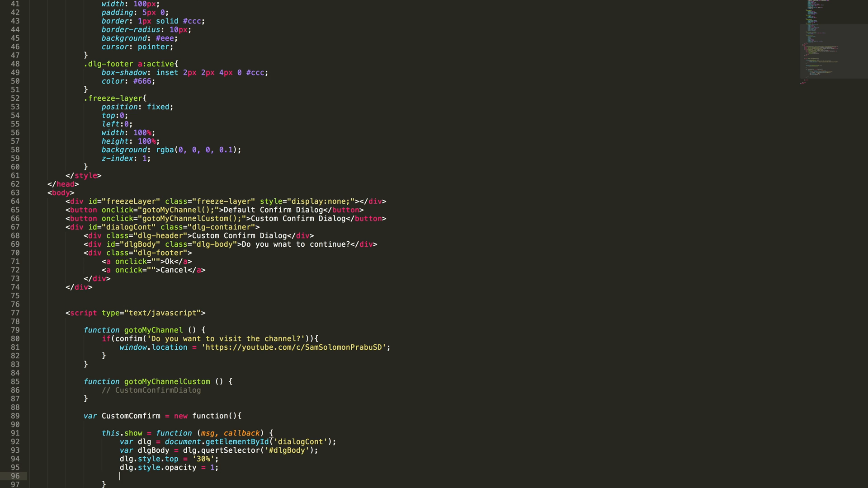
type("dlg.")
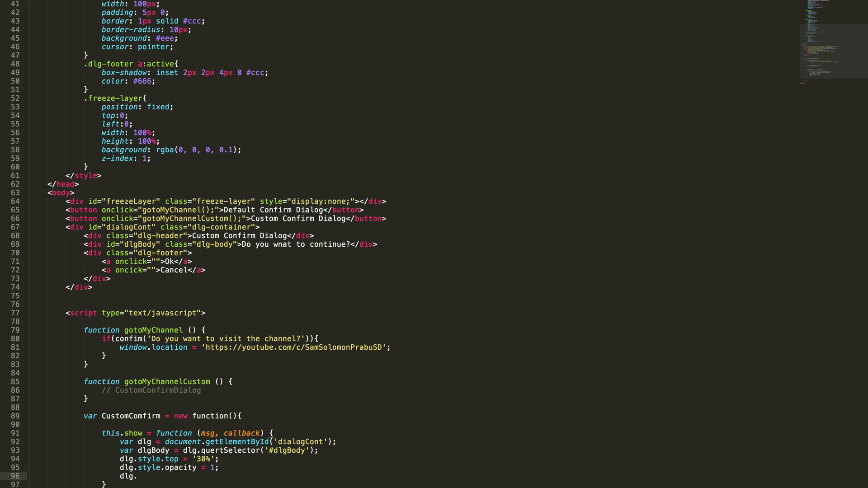
type("dlgBody")
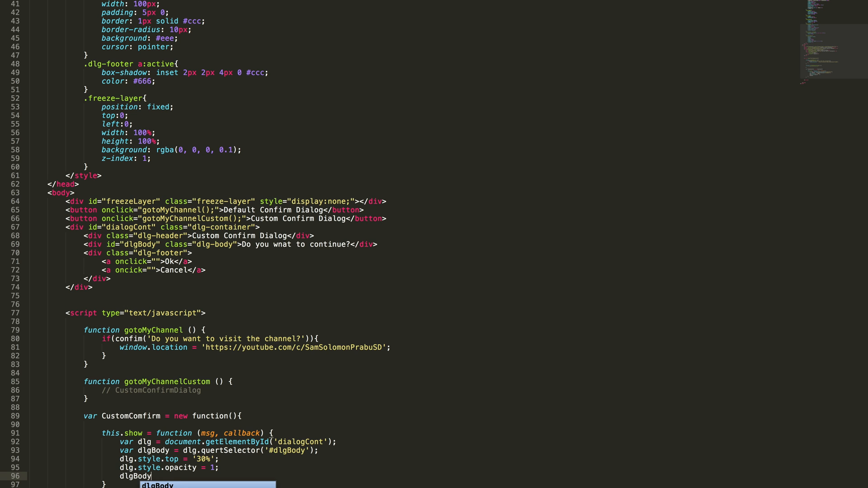
type(".textC")
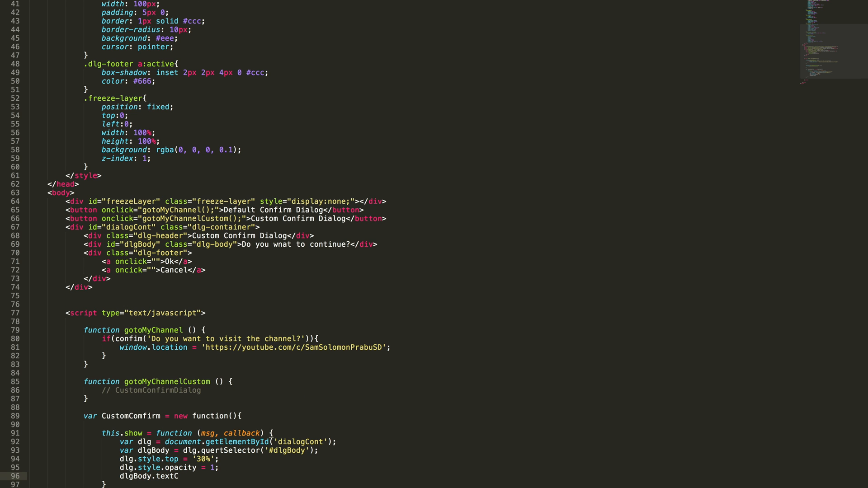
type("ontent =")
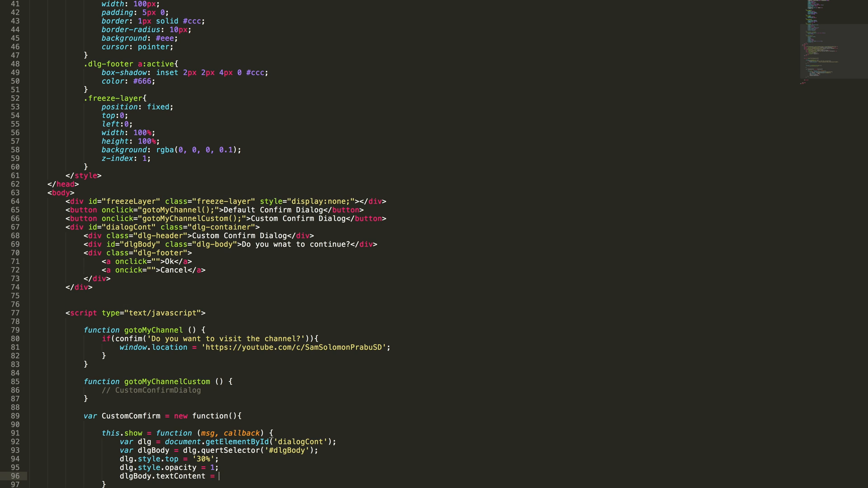
type("msg;")
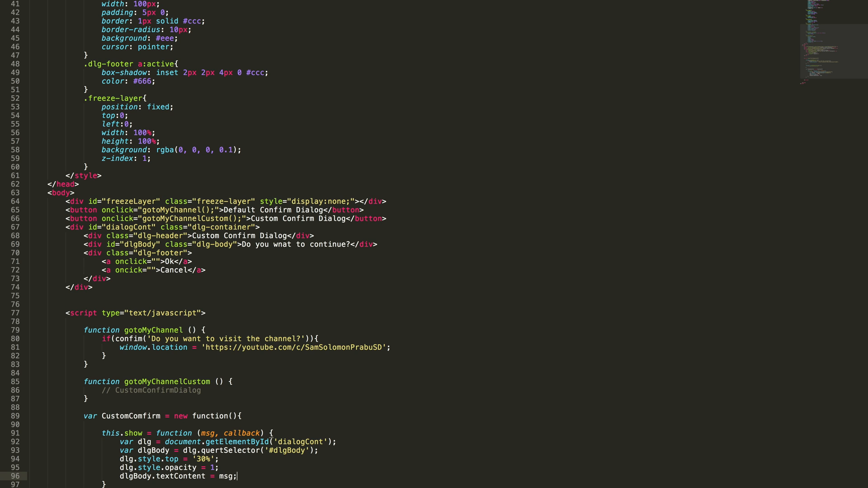
type("this.callback = callback;")
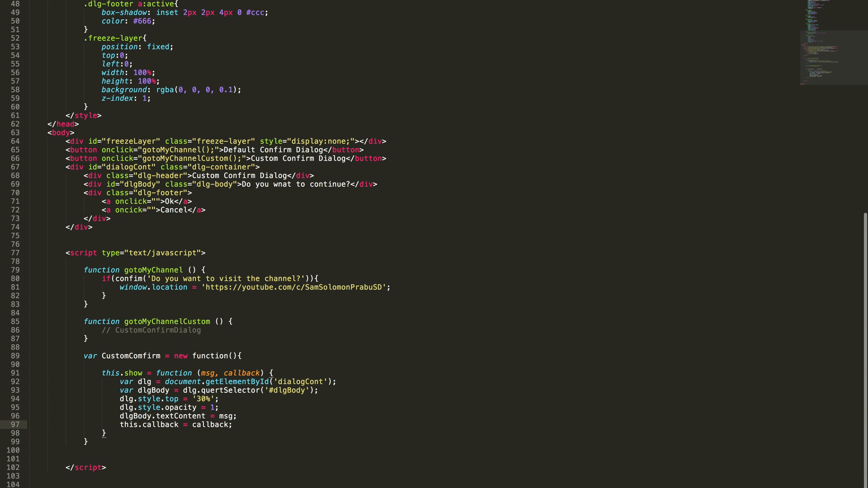
mouse_move(182, 427)
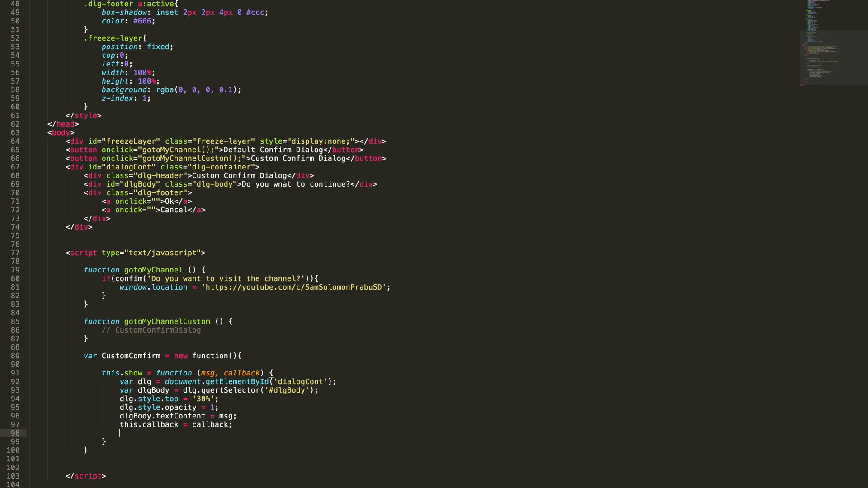
Add document.getElementById('freezeLayer').style.display = '' at the end of show
type("document.")
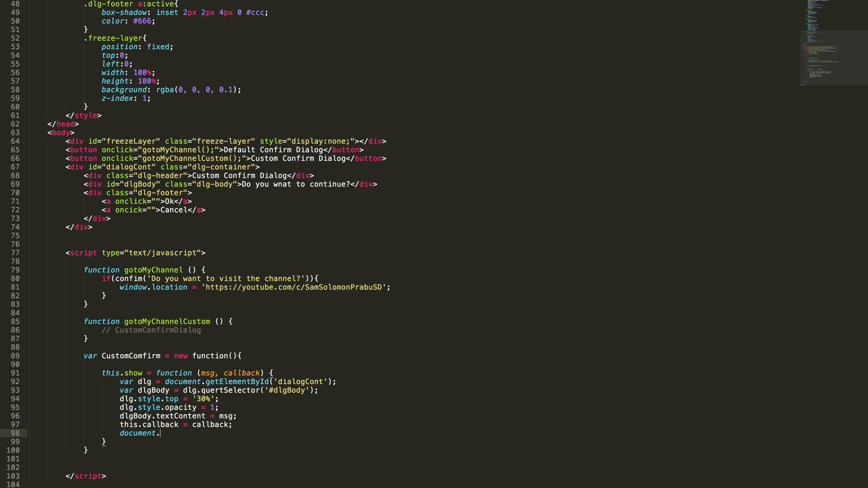
type("getElementById")
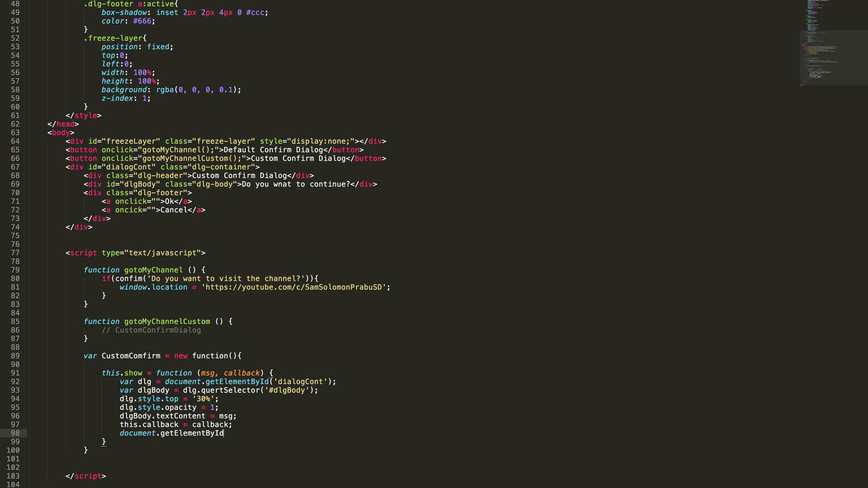
type("()")
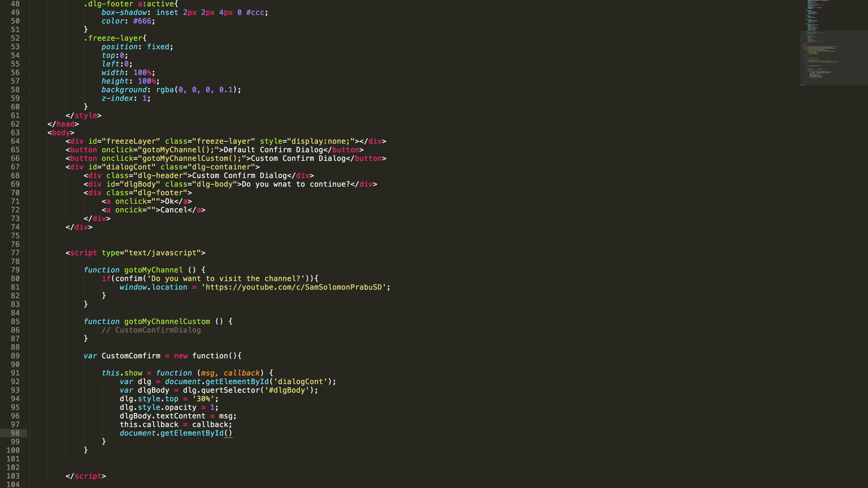
type("f'")
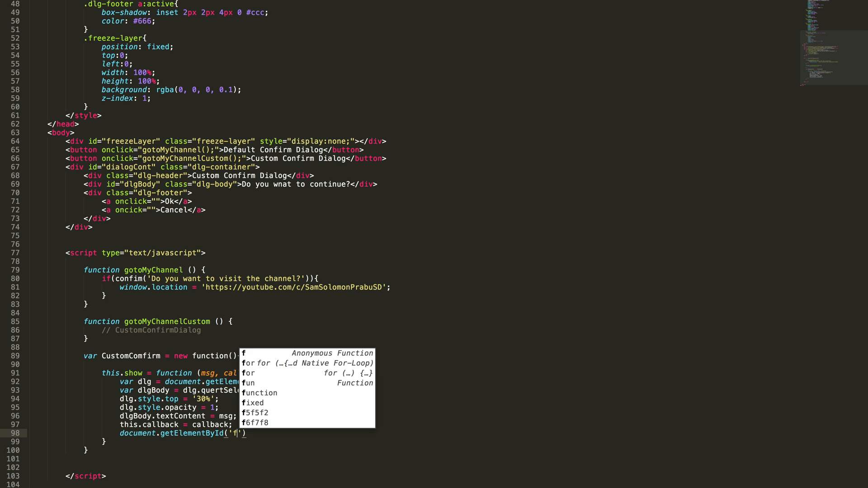
type("reezeLayer")
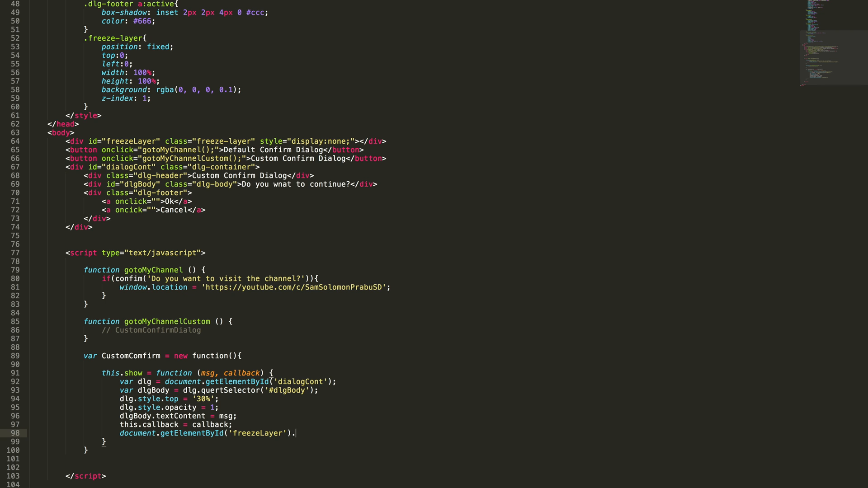
type("style.d")
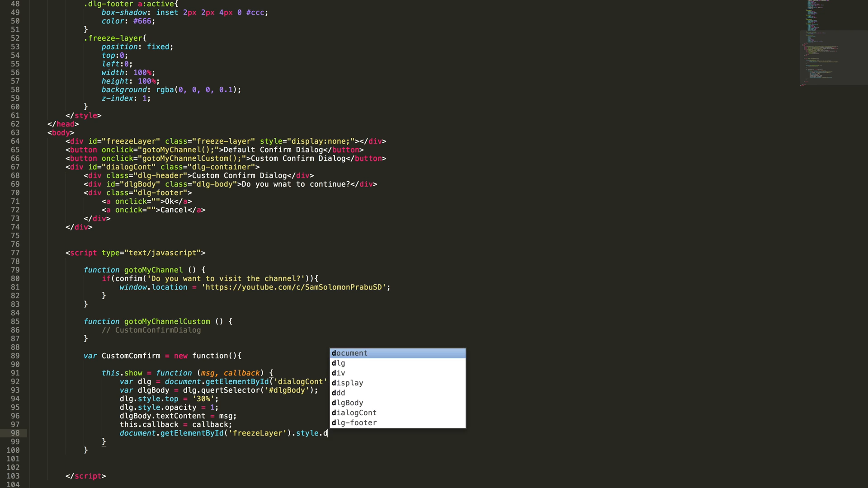
type("isplay")
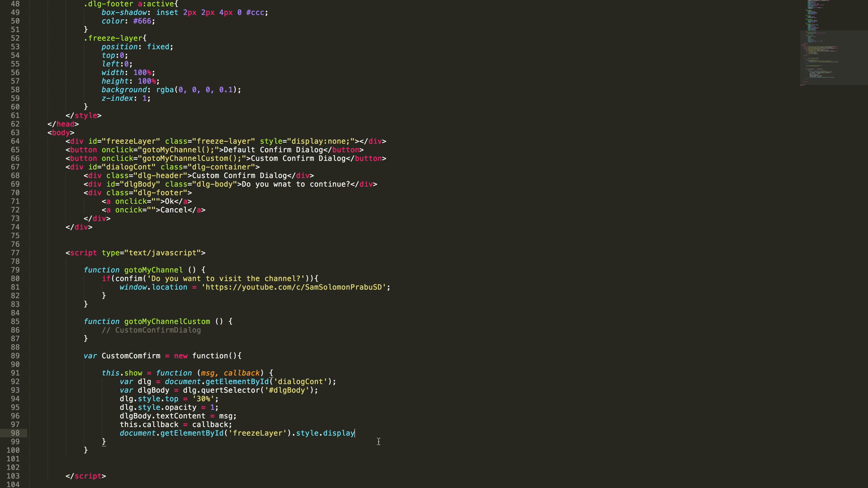
type("= '';")
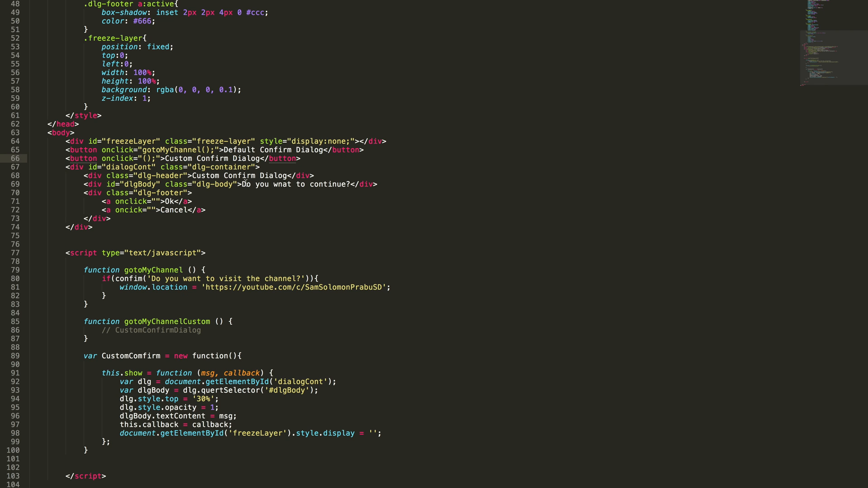
Start the button's onclick as CustomConfirm.show('Do you want to visit the channel?', ...)
type("CustomConfirm.show")
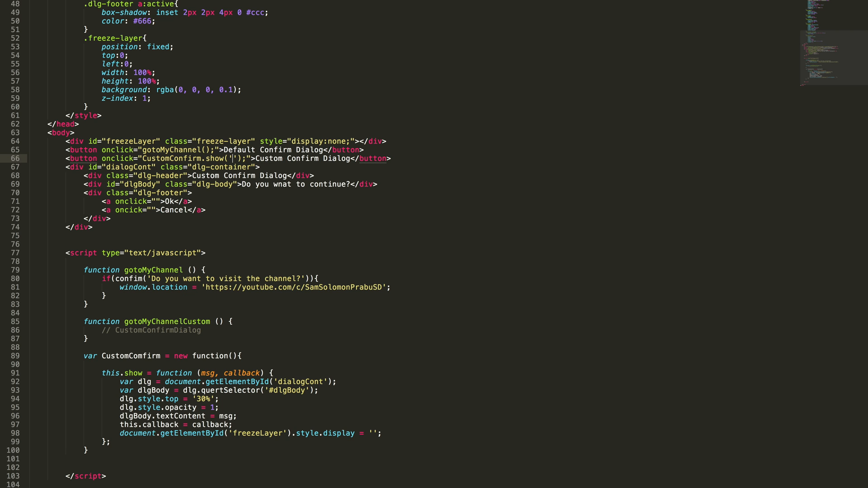
type("Do")
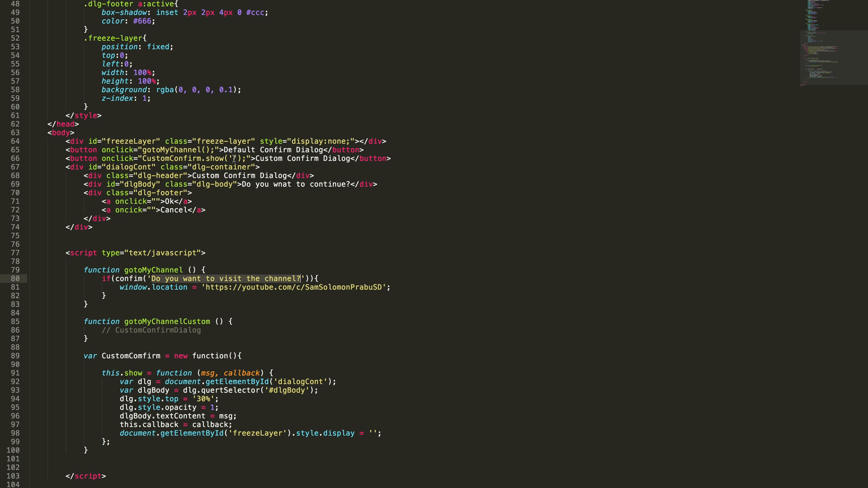
type("Do you want to visit the channel?")
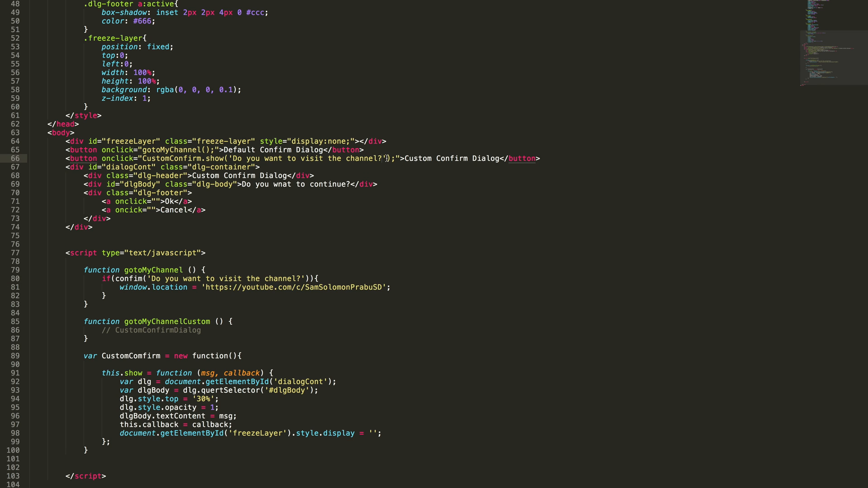
type(",")
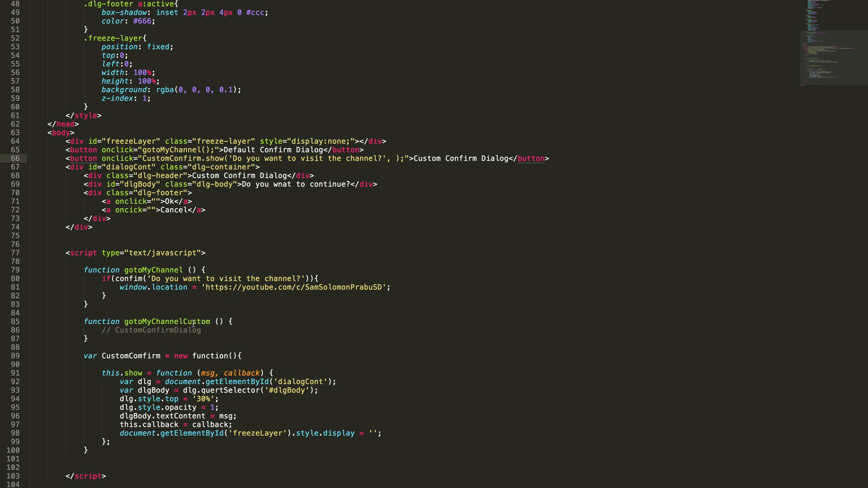
Pass gotoMyChannelCustom as the callback and check the page's console errors
double_click(165, 322)
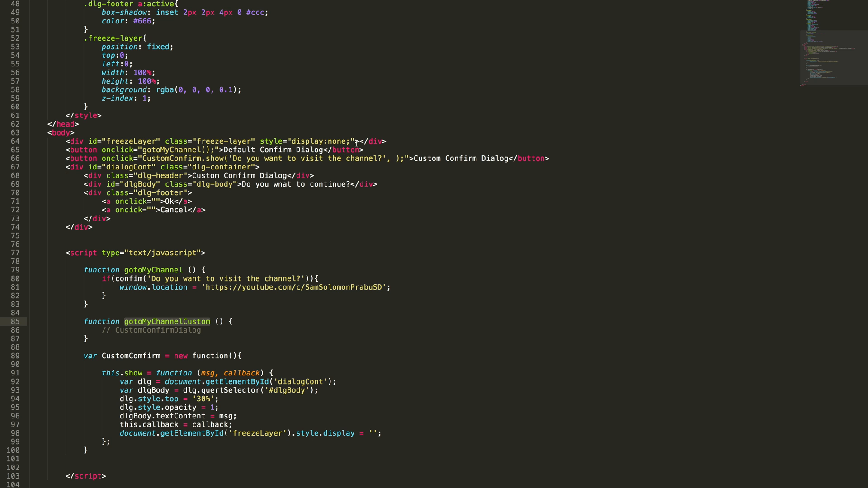
type("gotoMyChannelCustom")
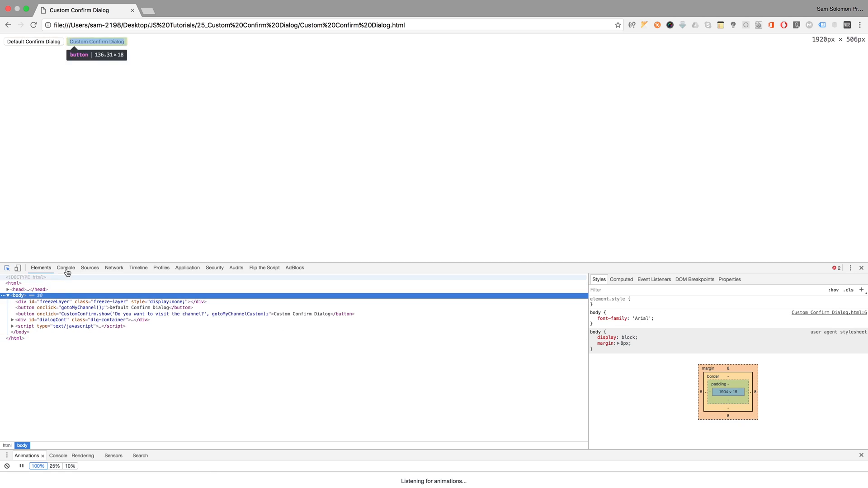
left_click(65, 268)
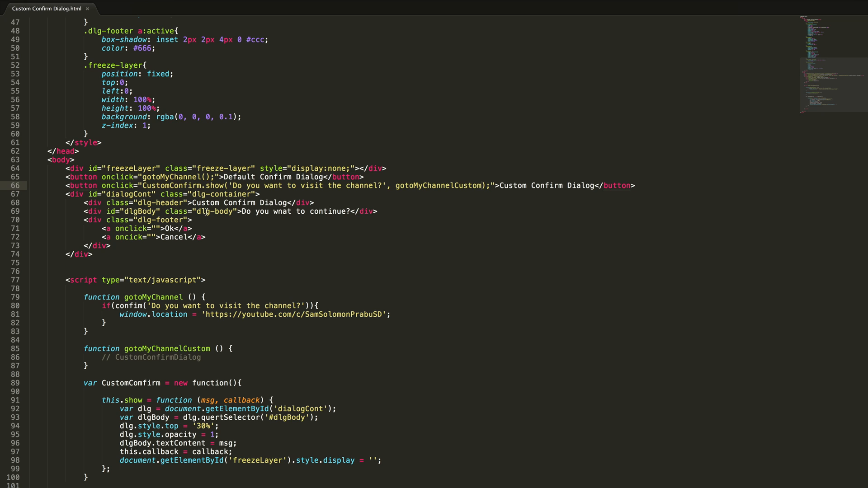
double_click(130, 382)
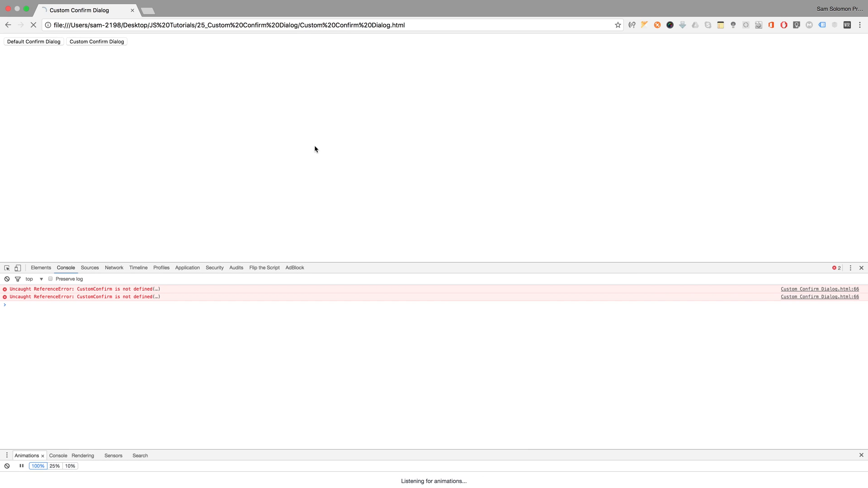
Click Custom Confirm Dialog repeatedly until the styled channel-visit dialog appears
left_click(97, 42)
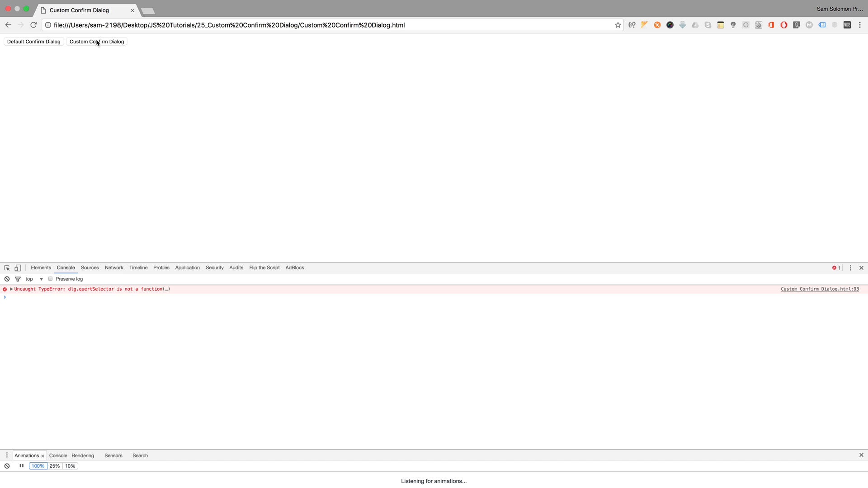
mouse_move(114, 294)
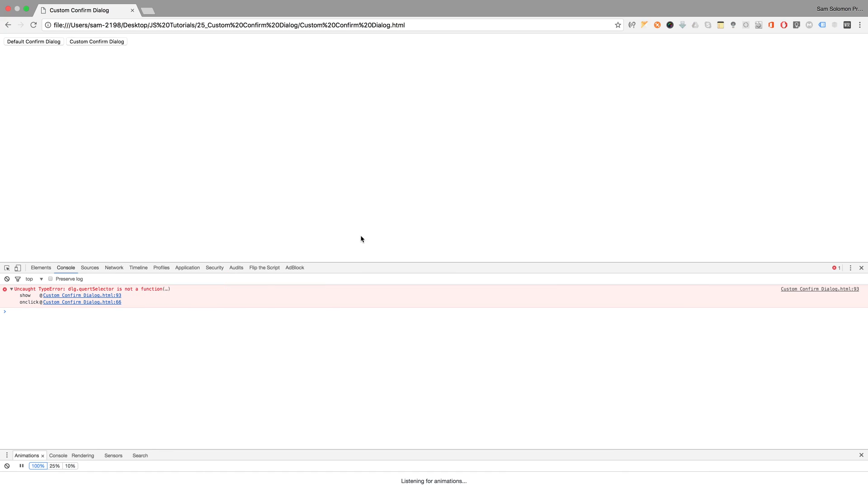
left_click(96, 42)
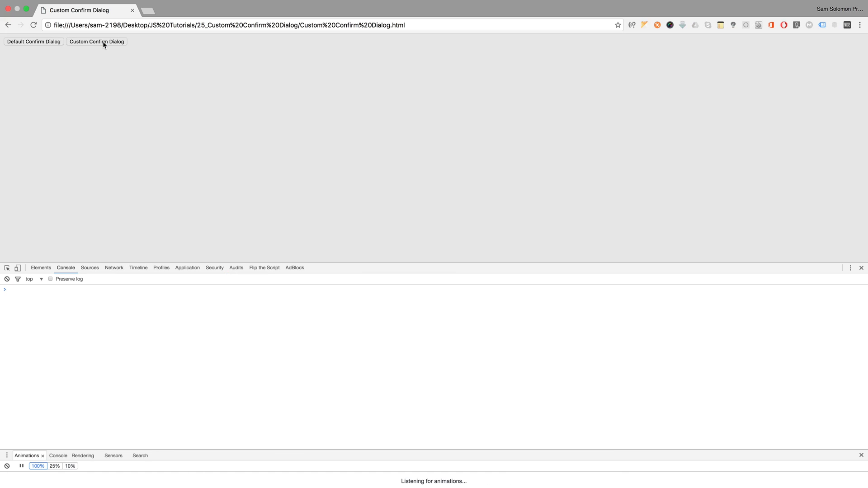
left_click(96, 42)
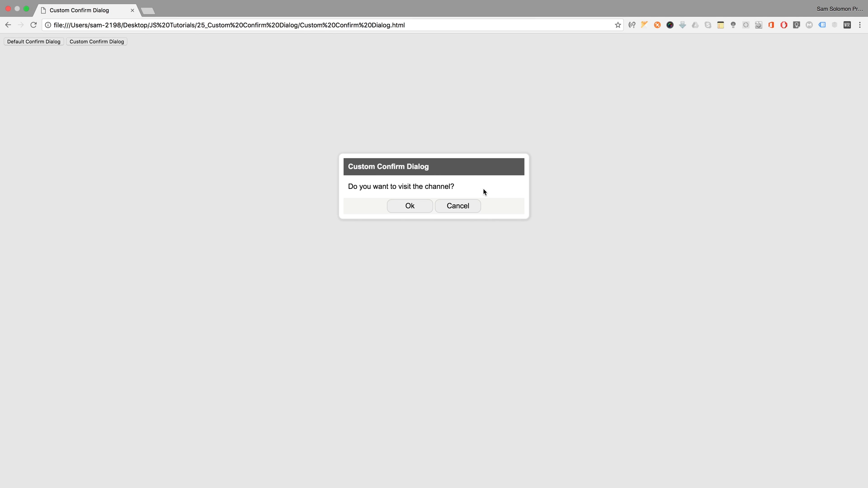
mouse_move(465, 209)
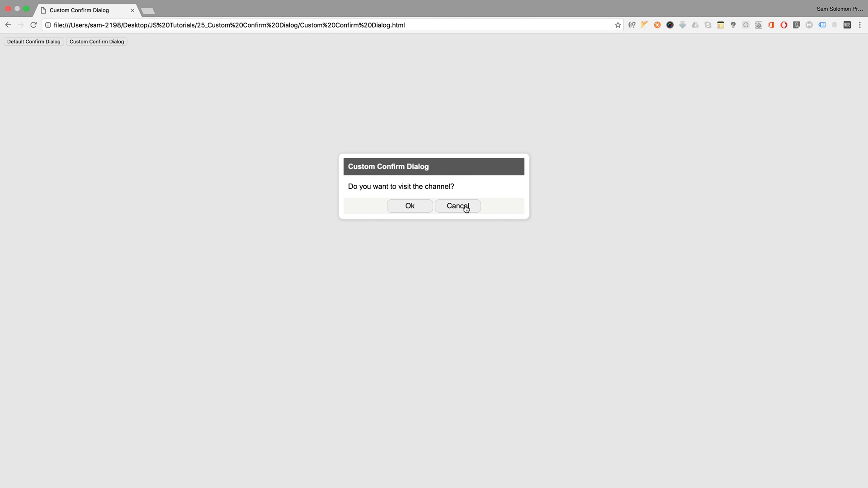
mouse_move(365, 221)
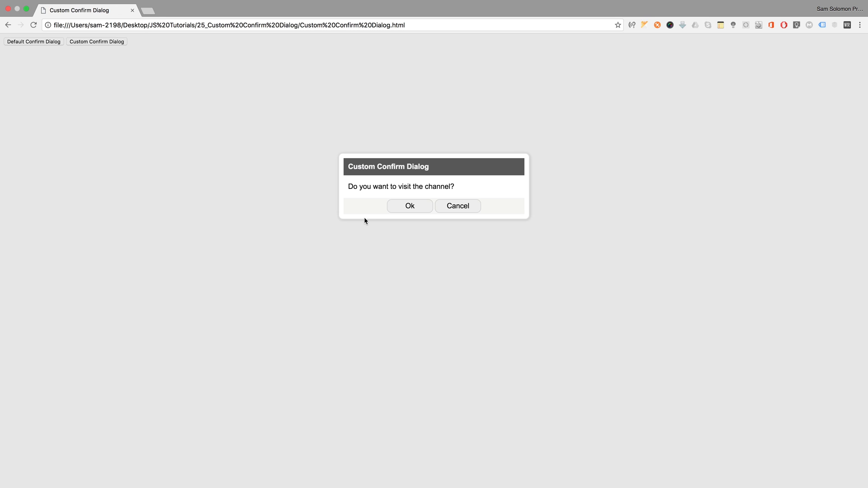
mouse_move(118, 44)
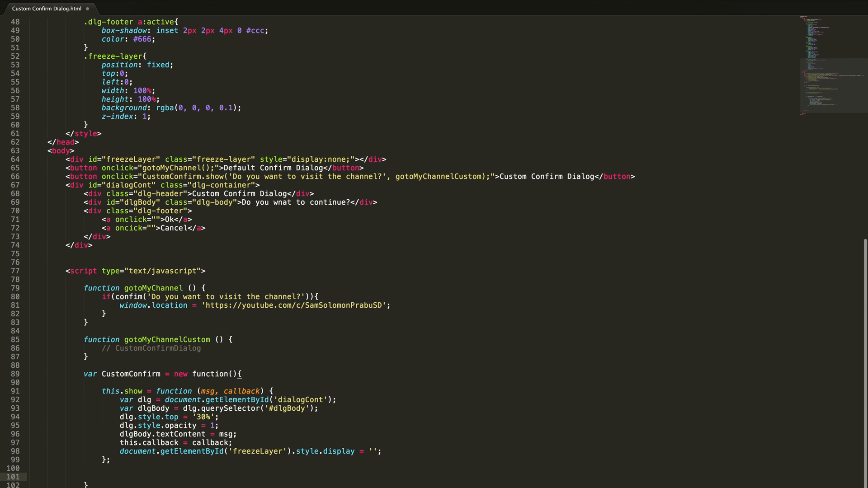
Add this.okay = function(){ this.callback(); this.close(); } below show
scroll("down", 3)
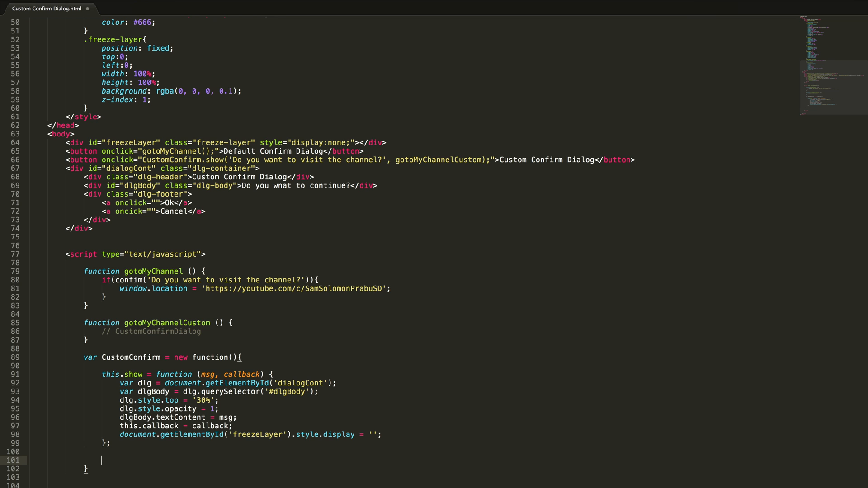
type("this.")
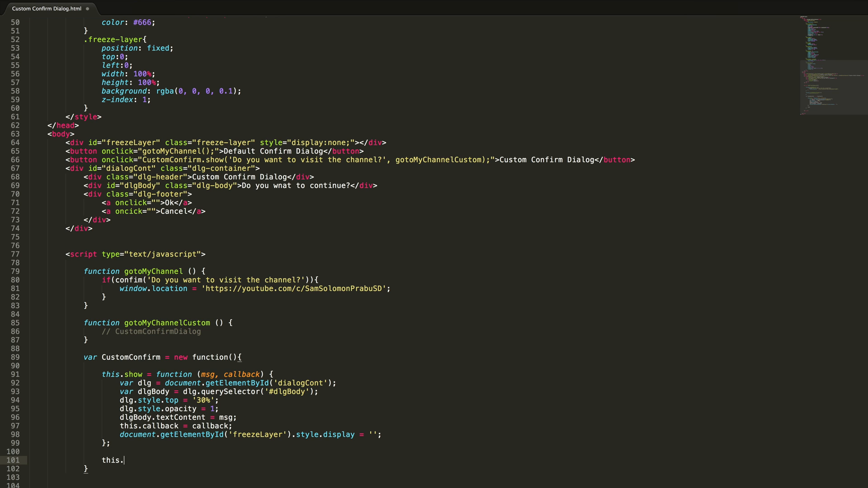
type("okay = function () {")
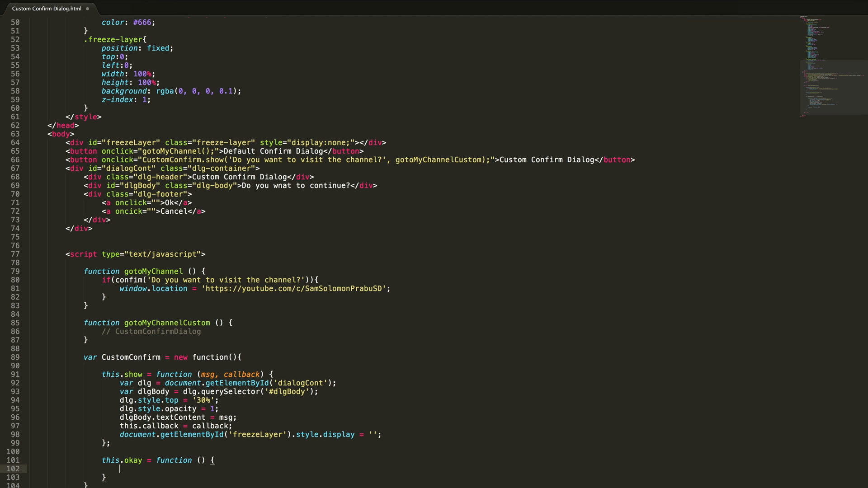
type("this.")
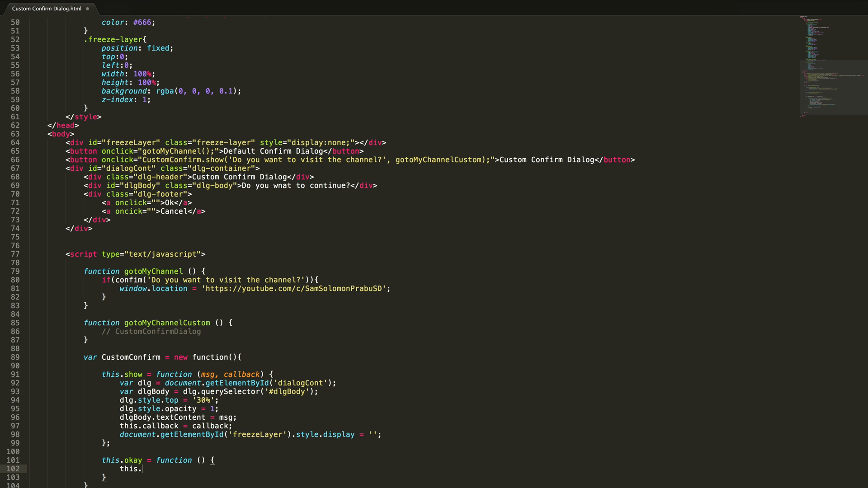
type("callback();")
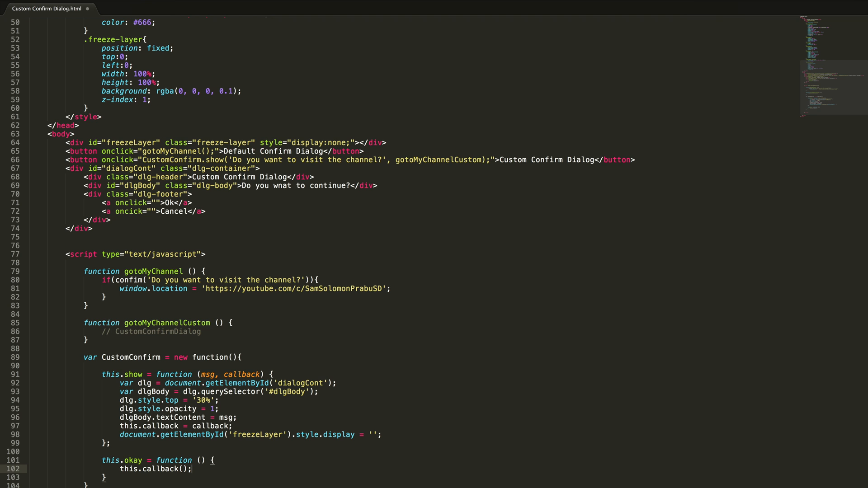
type("this.close();")
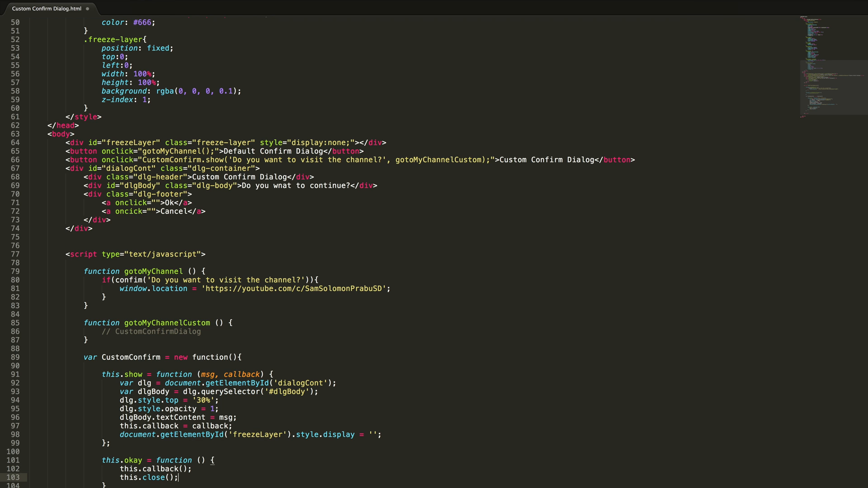
scroll("down", 3)
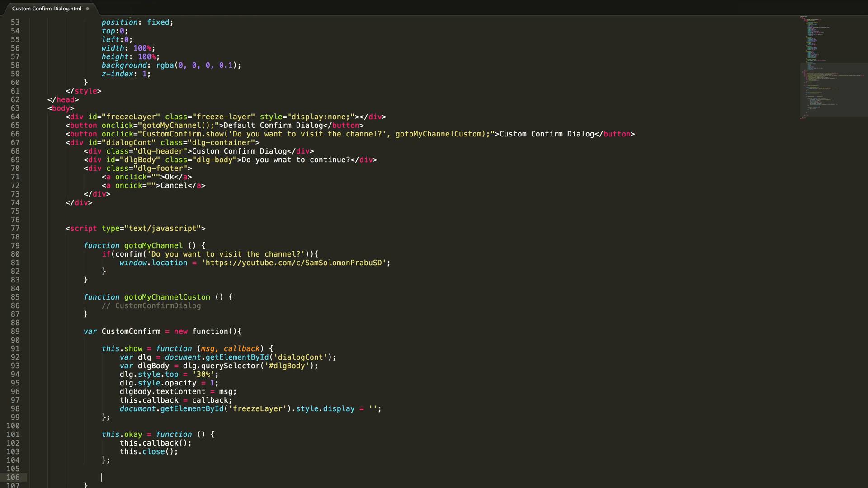
type("this.close = function () {")
type("var dlg = document.getElementById('dialogCont');")
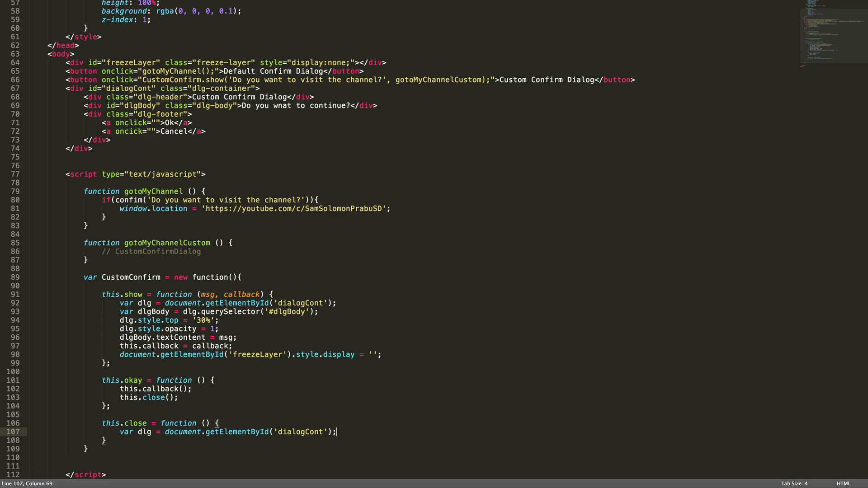
Write close setting top -30%, opacity 0, freezeLayer display 'none'; Ok calls CustomConfirm.okay()
type("dlg.style.opacity = 1;")
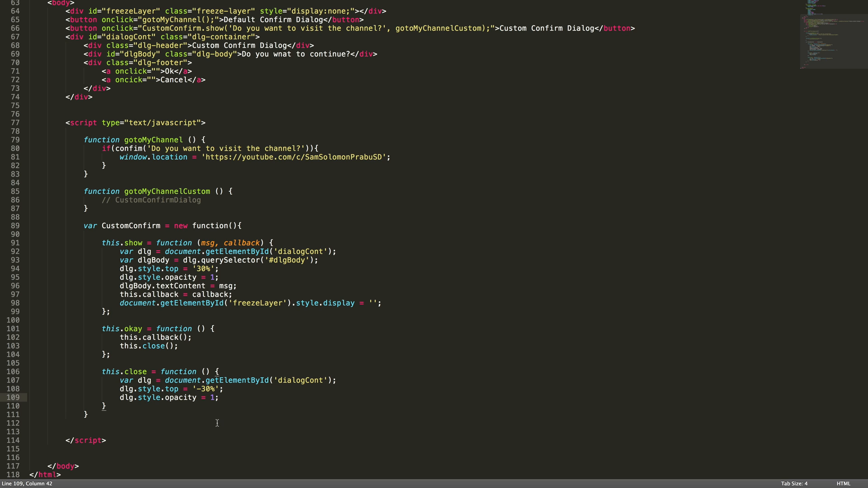
type("0")
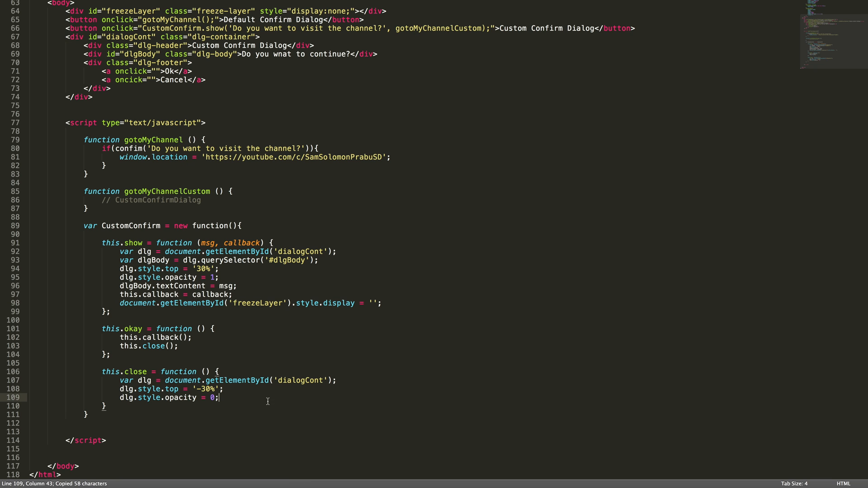
type("document.getElementById('freezeLayer').style.display = '';")
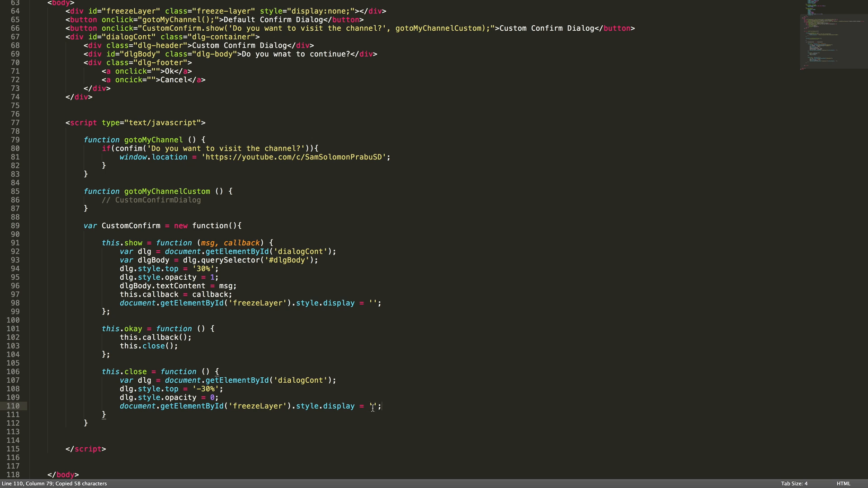
type("none")
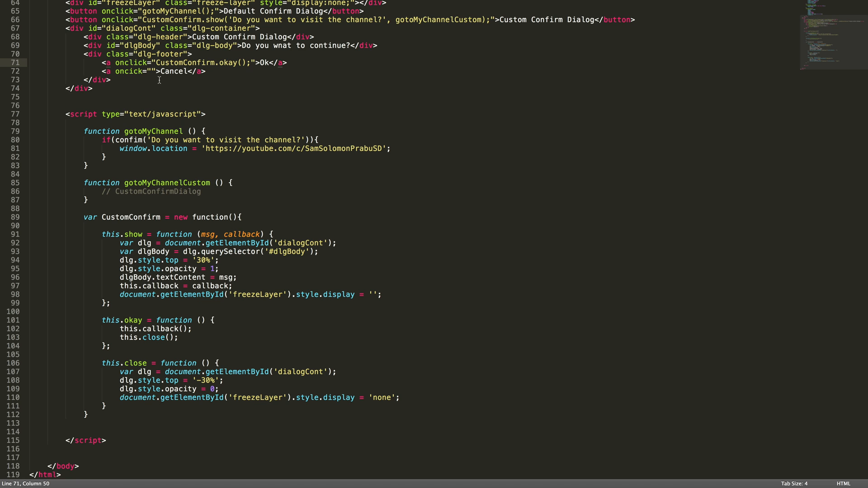
type("CustomConfirm")
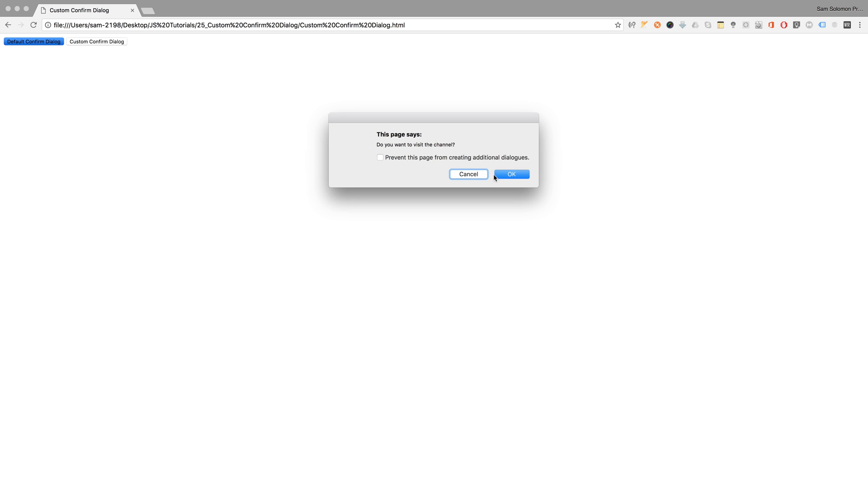
mouse_move(484, 188)
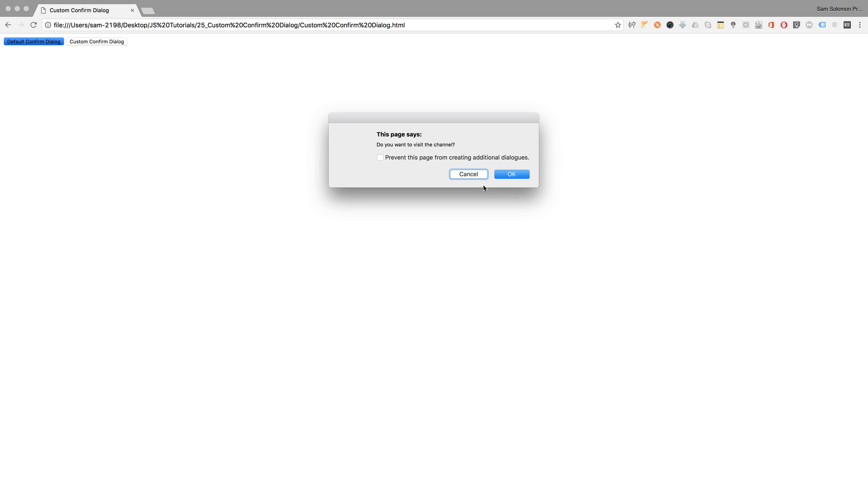
Cancel the browser's default confirm prompt
left_click(510, 174)
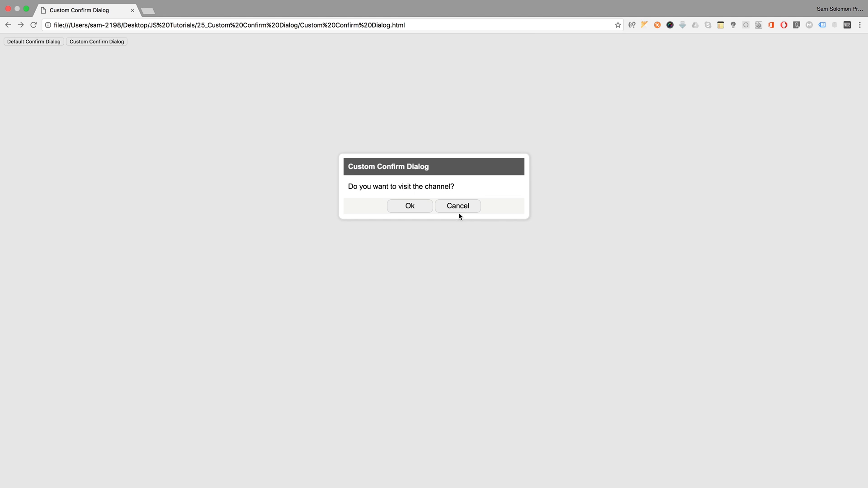
mouse_move(457, 210)
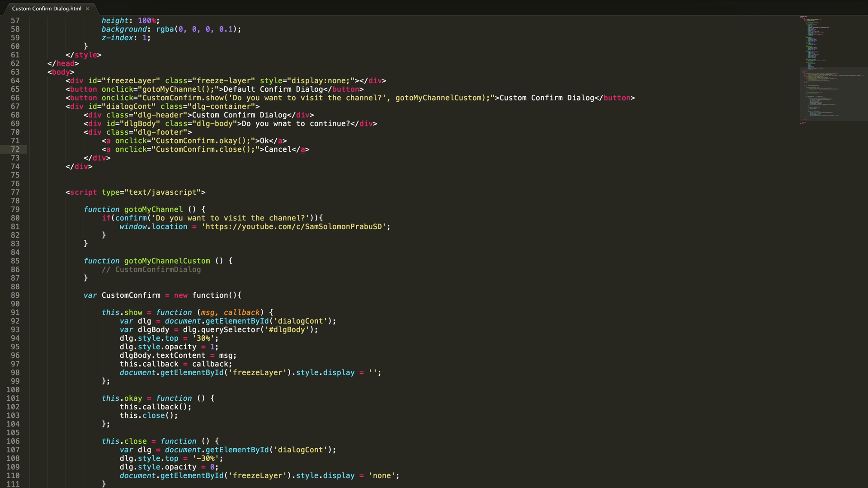
mouse_move(274, 178)
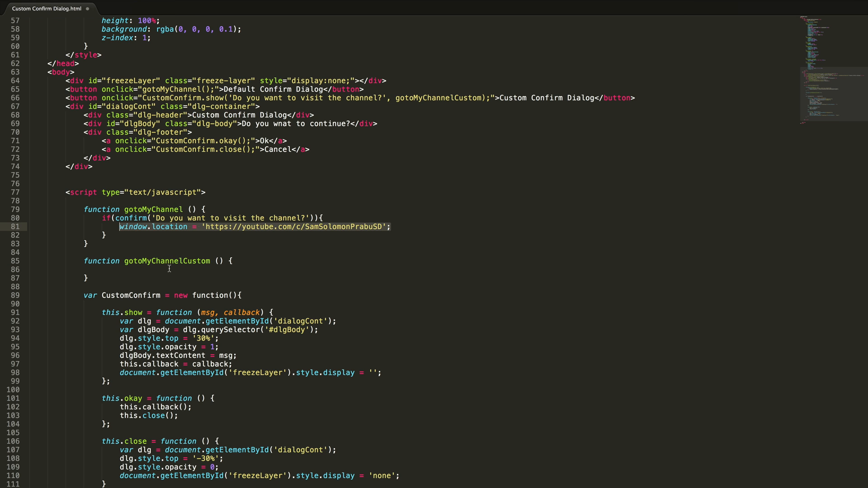
type("window.location = 'https://youtube.com/c/SamSolomonPrabuSD';")
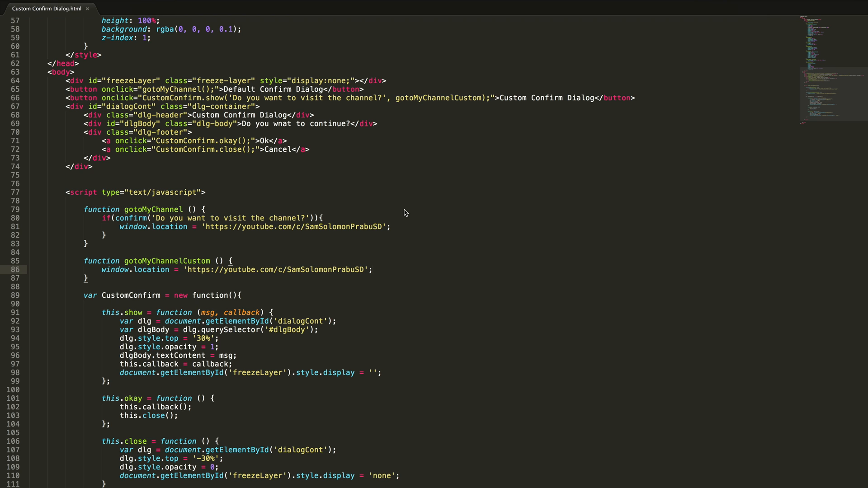
scroll("down", 3)
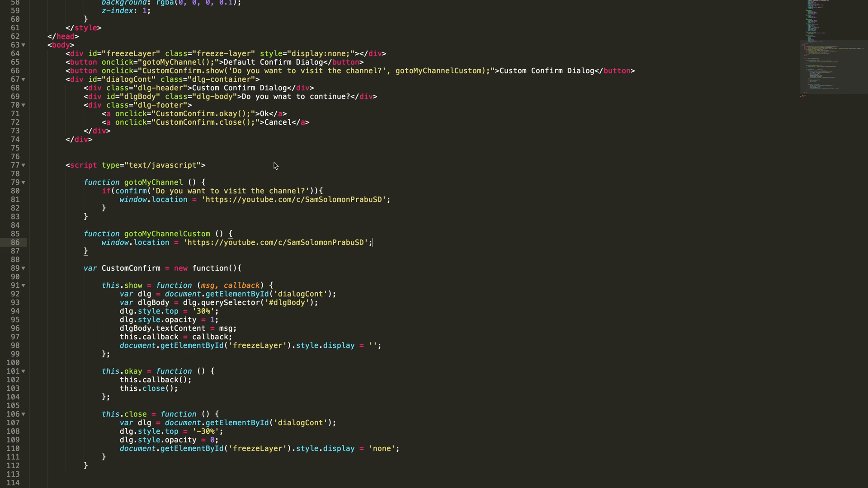